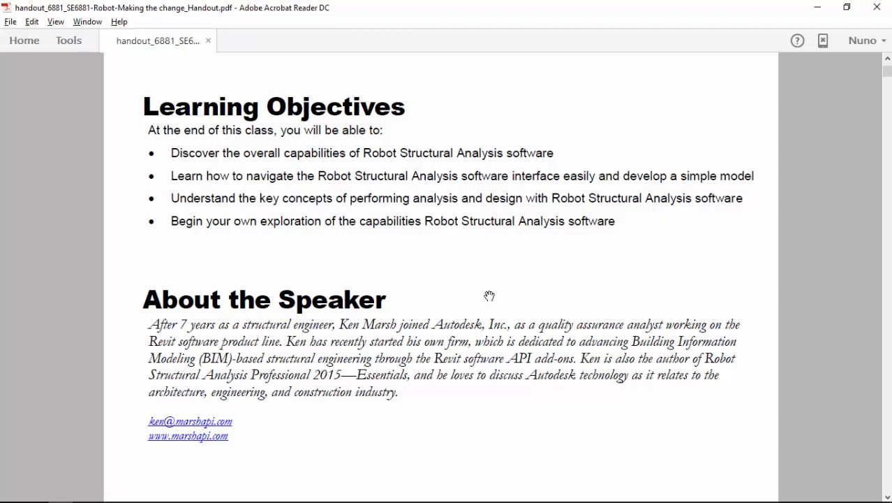
{"action": "mouse_move", "coordinate": [583, 370]}
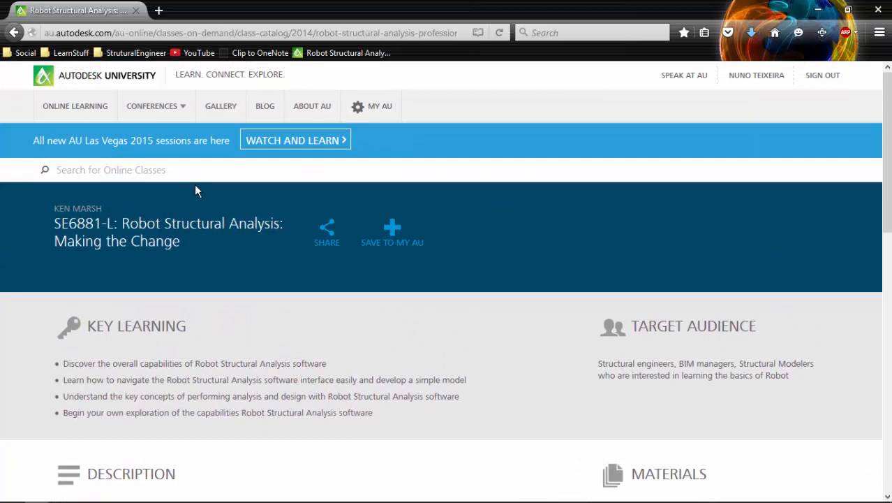
Review the course web page instructions in the browser
{"action": "left_click", "coordinate": [244, 33]}
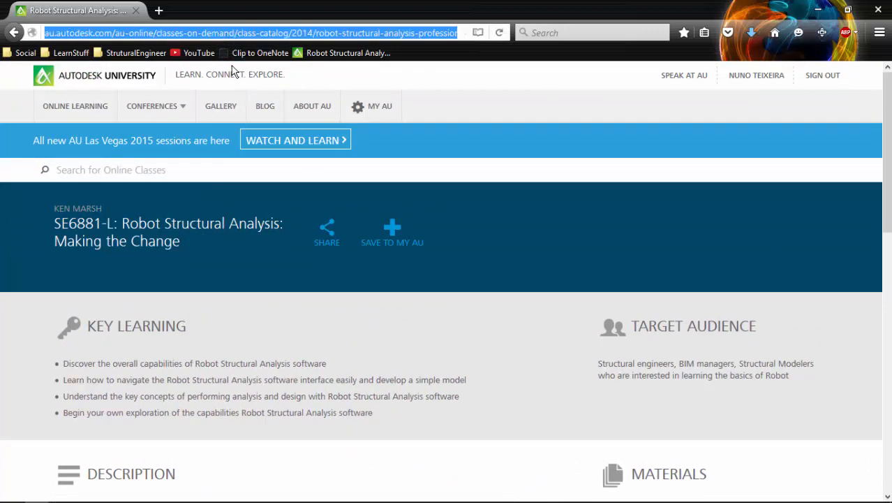
{"action": "mouse_move", "coordinate": [401, 338]}
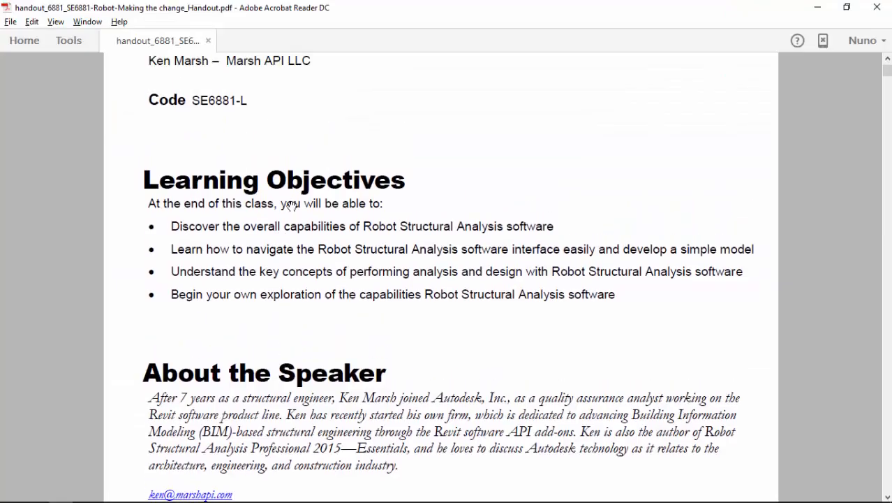
{"action": "scroll", "scroll_direction": "down", "scroll_amount": 3}
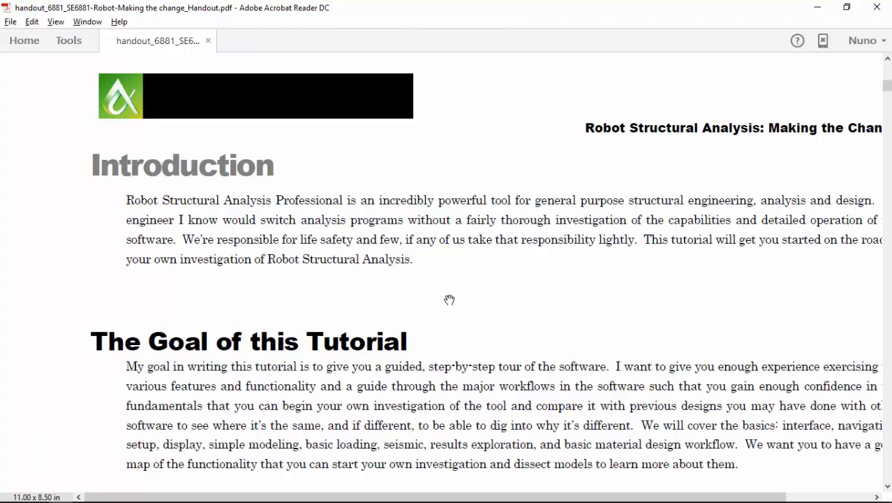
{"action": "key", "text": "alt+tab"}
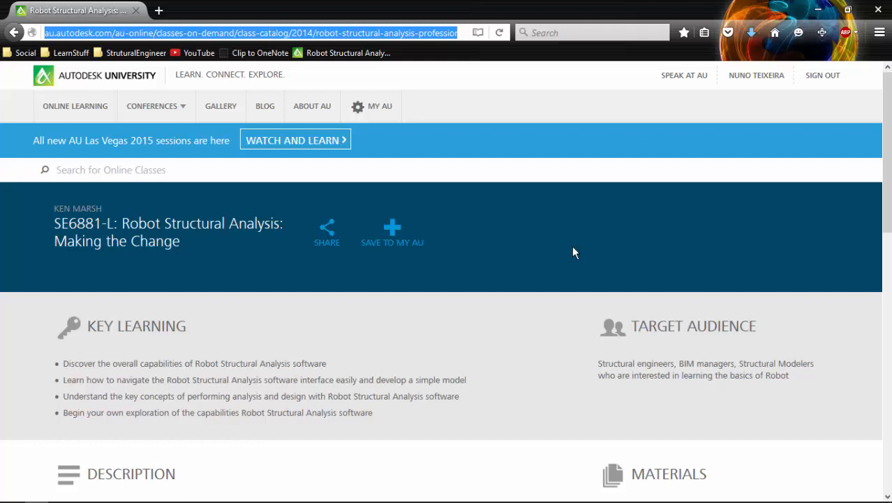
{"action": "scroll", "scroll_direction": "down", "scroll_amount": 3}
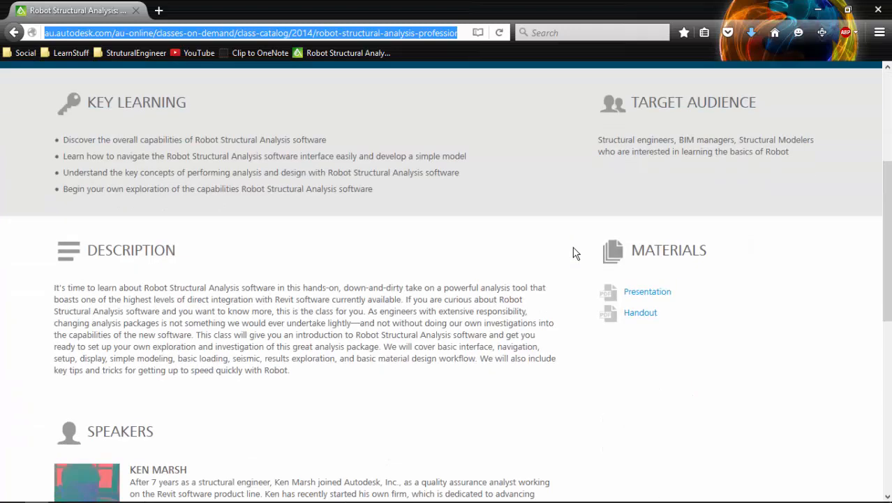
{"action": "mouse_move", "coordinate": [640, 312]}
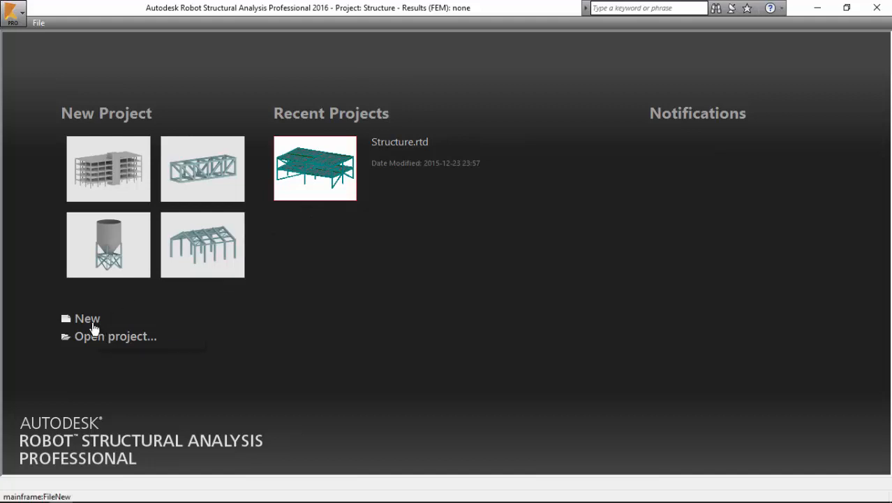
Start a new Building Design project from the Robot start page
{"action": "left_click", "coordinate": [86, 318]}
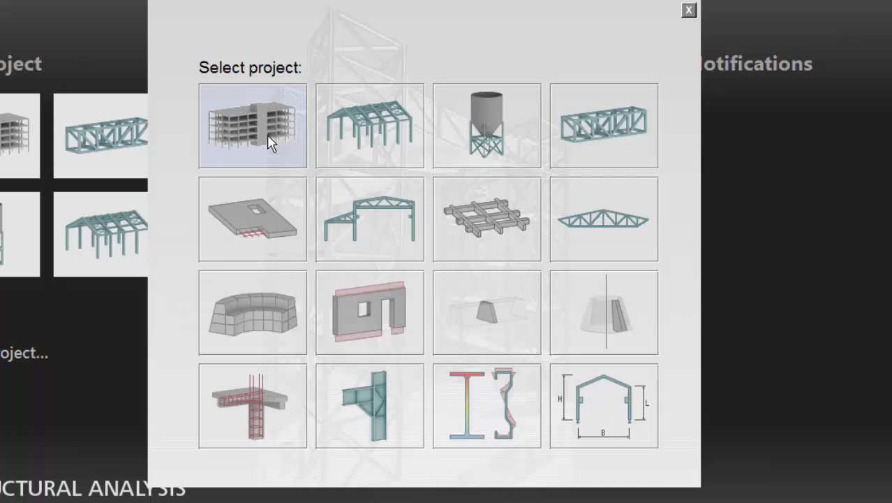
{"action": "left_click", "coordinate": [252, 126]}
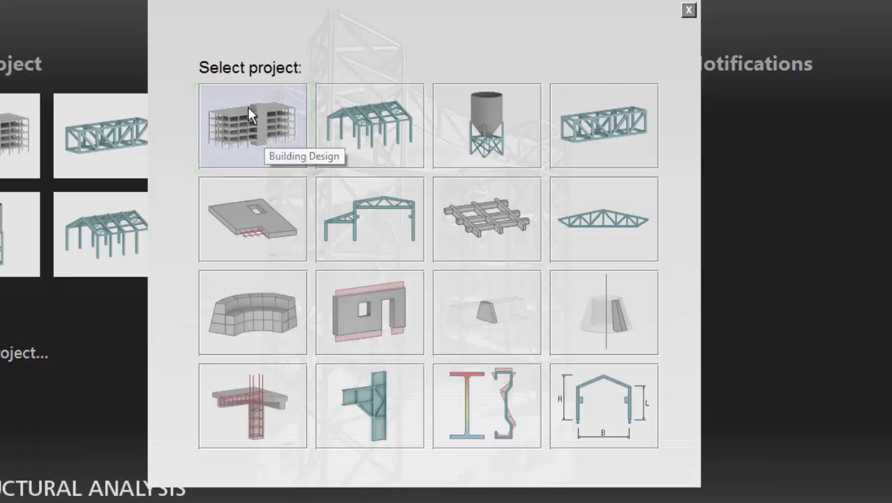
{"action": "left_click", "coordinate": [252, 126]}
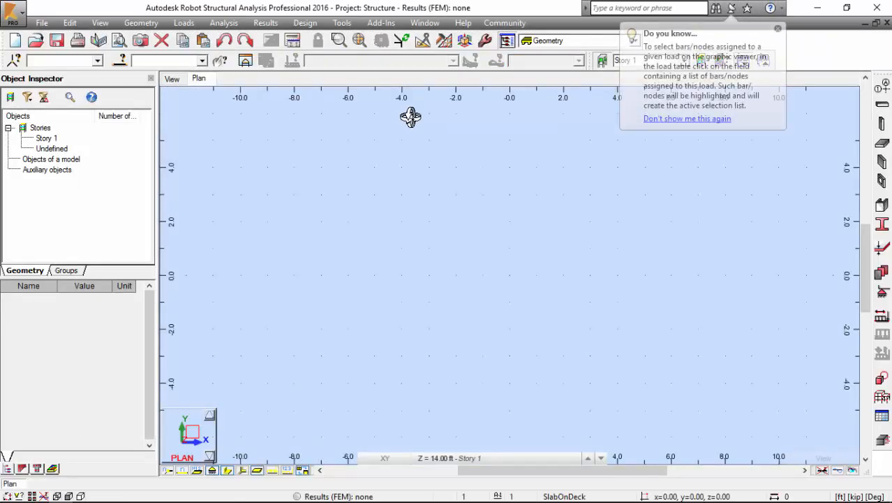
{"action": "mouse_move", "coordinate": [410, 116]}
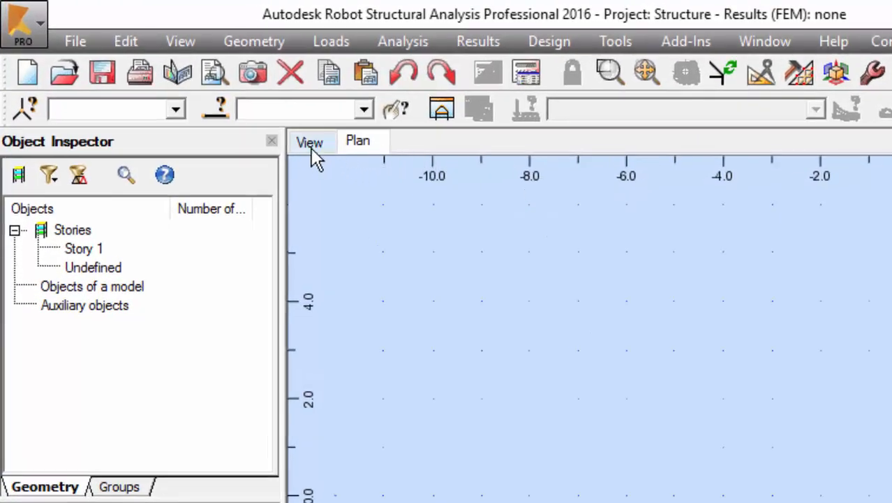
{"action": "left_click", "coordinate": [358, 142]}
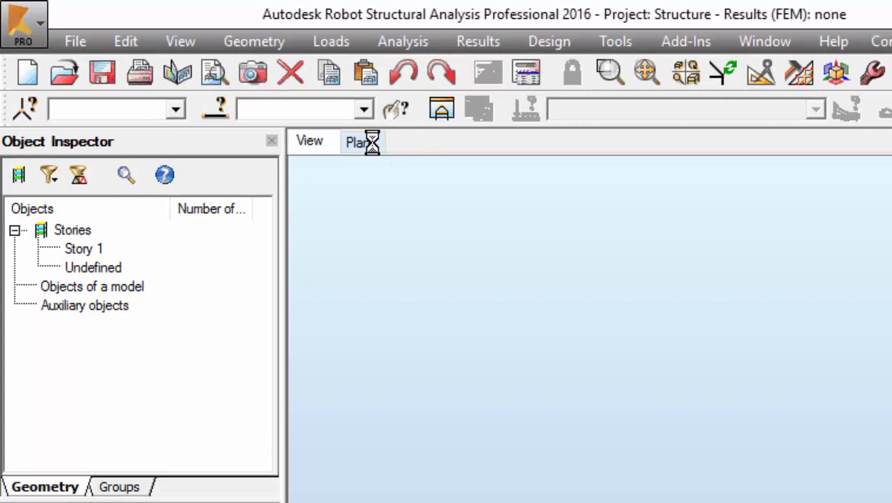
{"action": "left_click", "coordinate": [357, 141]}
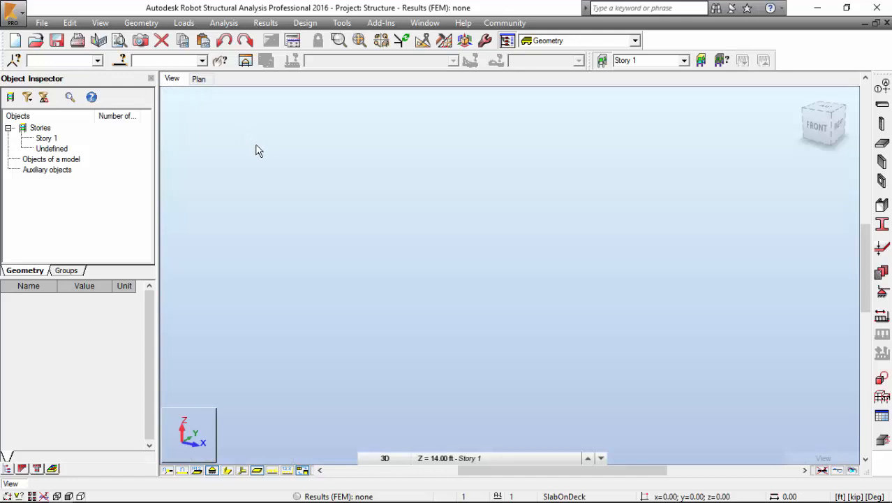
{"action": "mouse_move", "coordinate": [758, 131]}
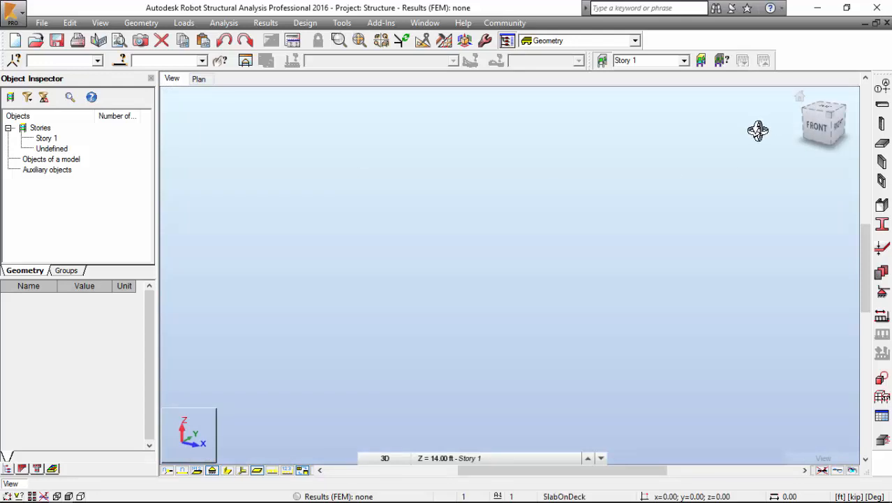
{"action": "mouse_move", "coordinate": [767, 135]}
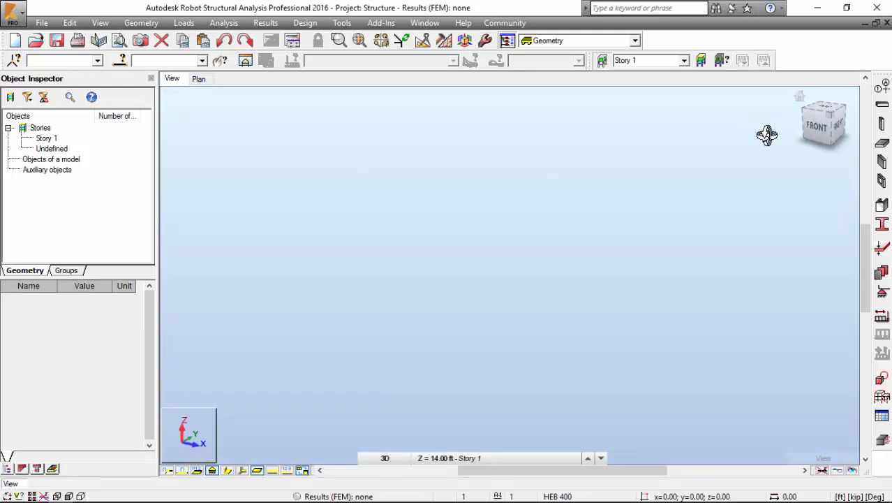
{"action": "mouse_move", "coordinate": [669, 97]}
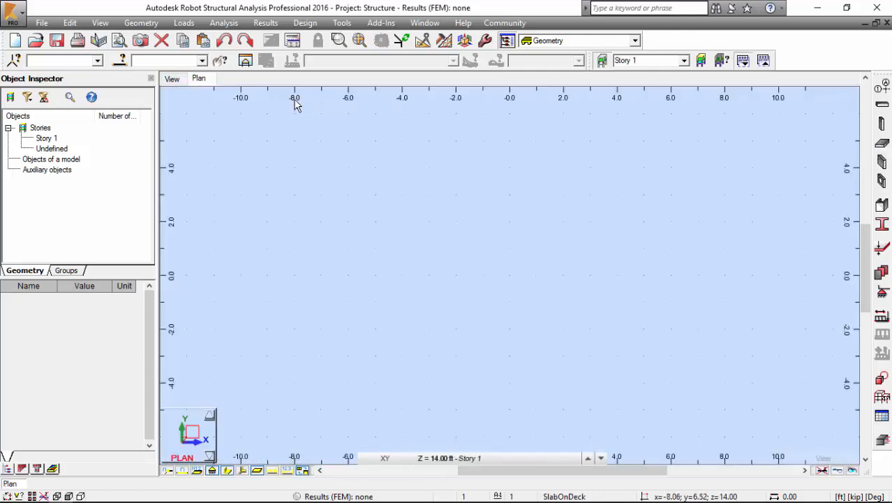
{"action": "mouse_move", "coordinate": [405, 144]}
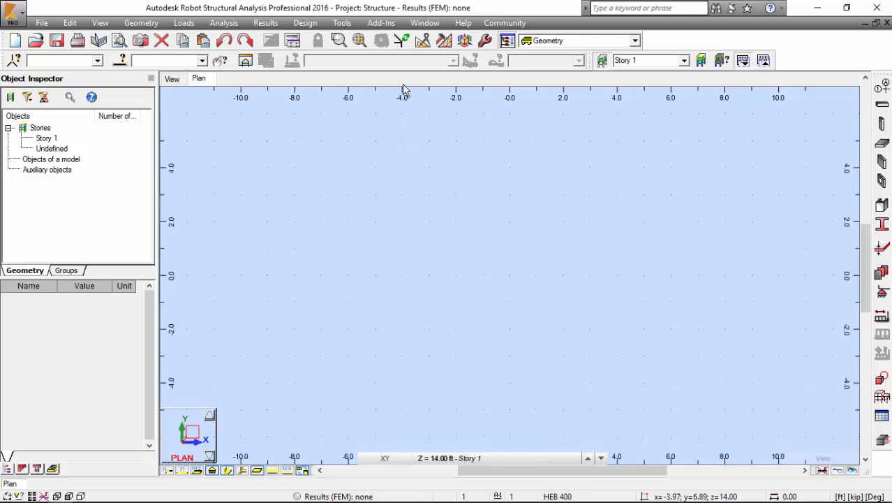
Switch job preferences to Imperial units and check American materials with A992-50W steel
{"action": "left_click", "coordinate": [341, 23]}
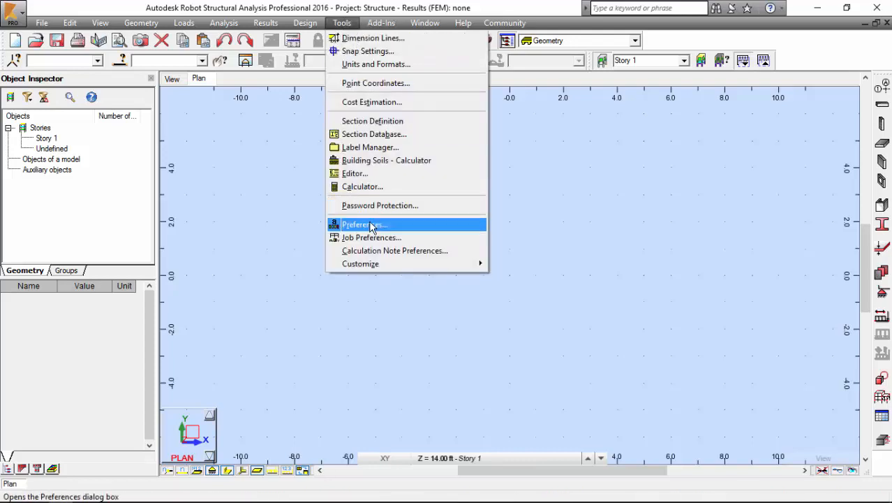
{"action": "left_click", "coordinate": [364, 224]}
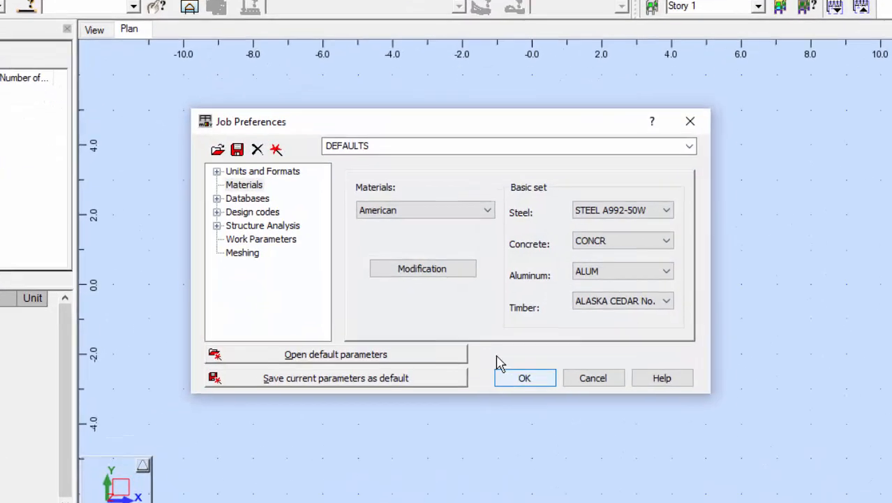
{"action": "left_click", "coordinate": [262, 170]}
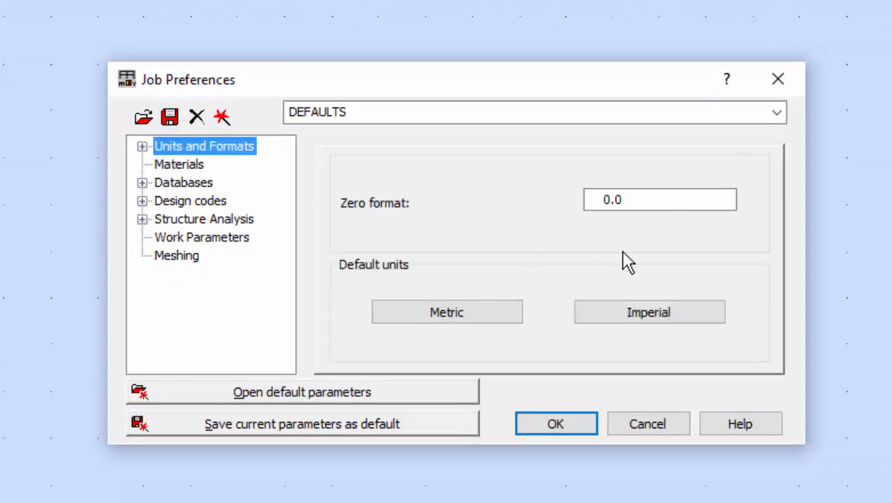
{"action": "left_click", "coordinate": [648, 311]}
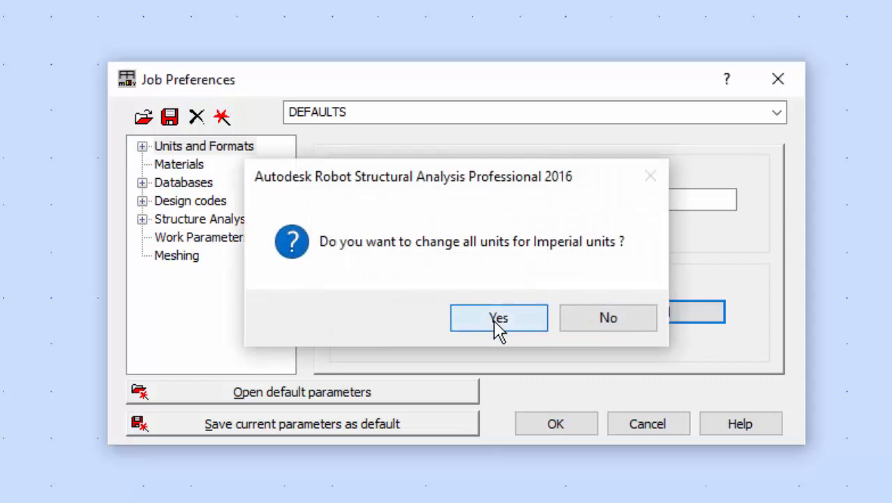
{"action": "left_click", "coordinate": [499, 318]}
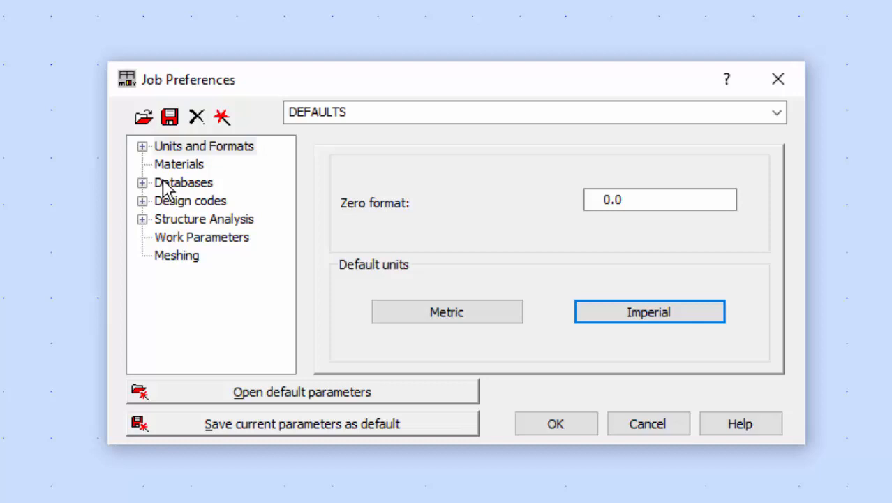
{"action": "left_click", "coordinate": [179, 164]}
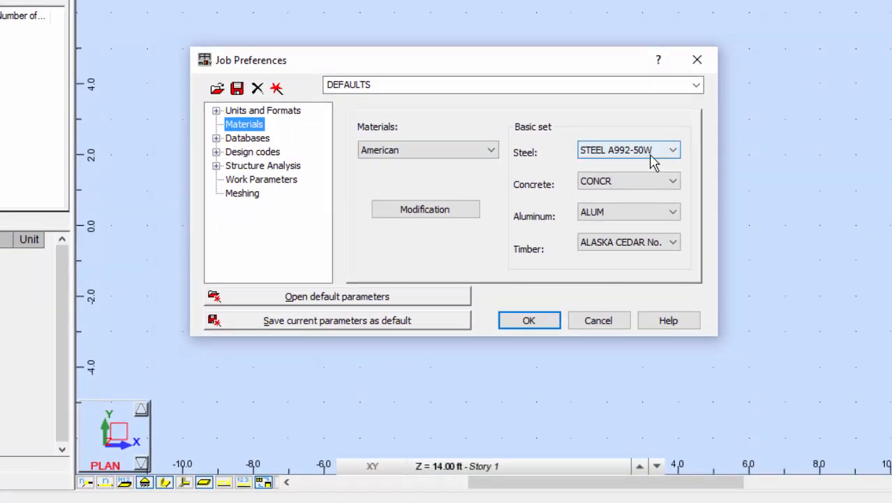
{"action": "left_click", "coordinate": [671, 150]}
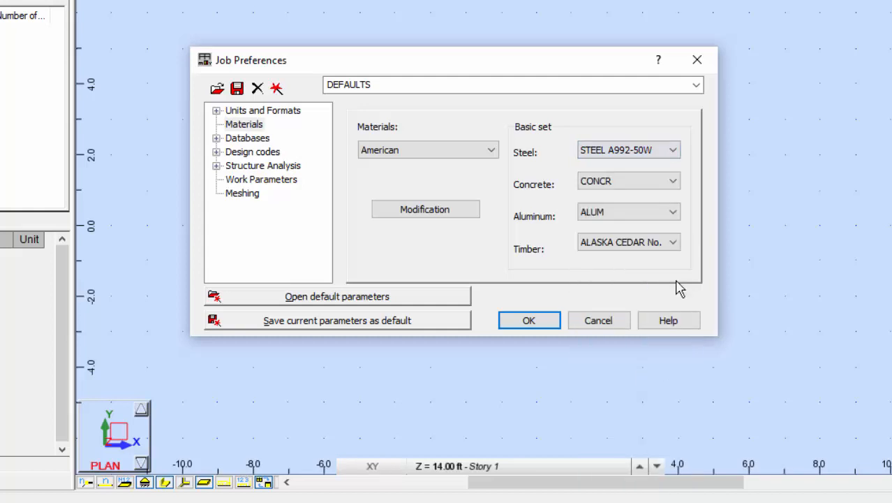
{"action": "mouse_move", "coordinate": [515, 180]}
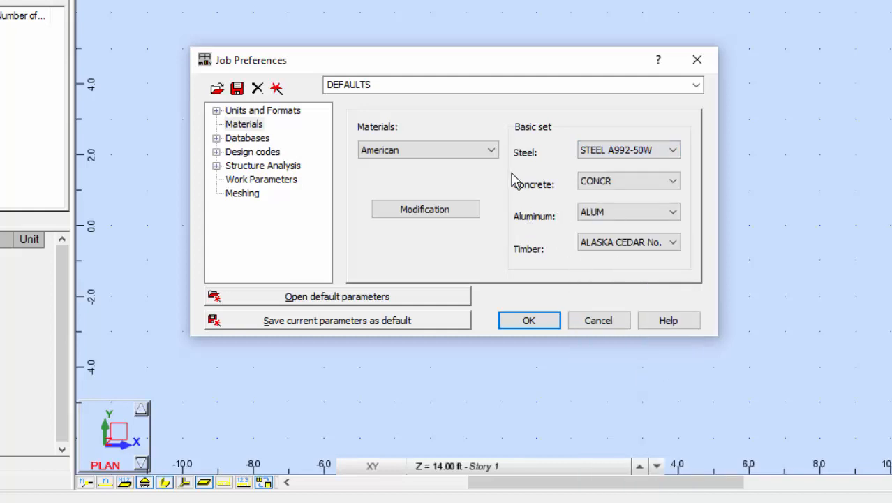
{"action": "left_click", "coordinate": [217, 137]}
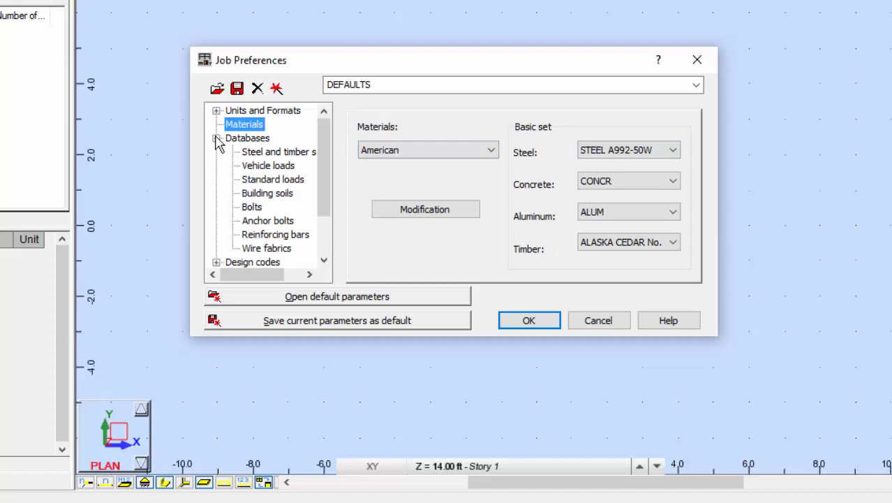
{"action": "left_click", "coordinate": [278, 152]}
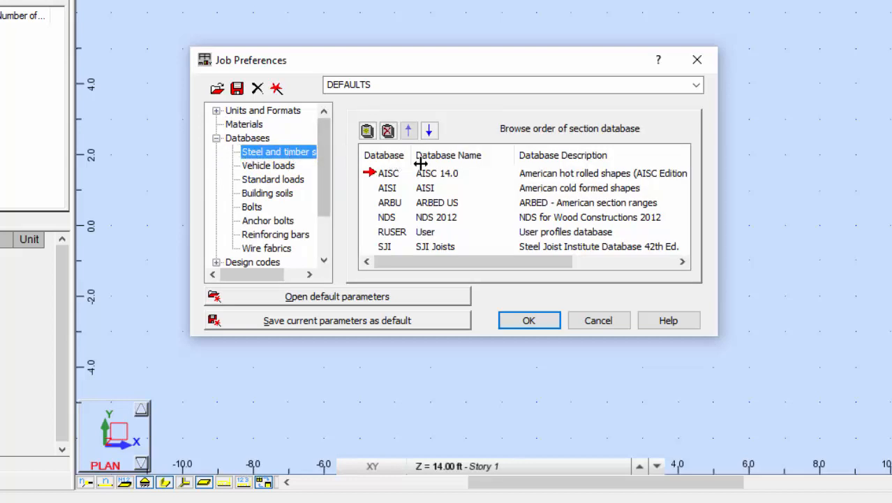
{"action": "mouse_move", "coordinate": [426, 213]}
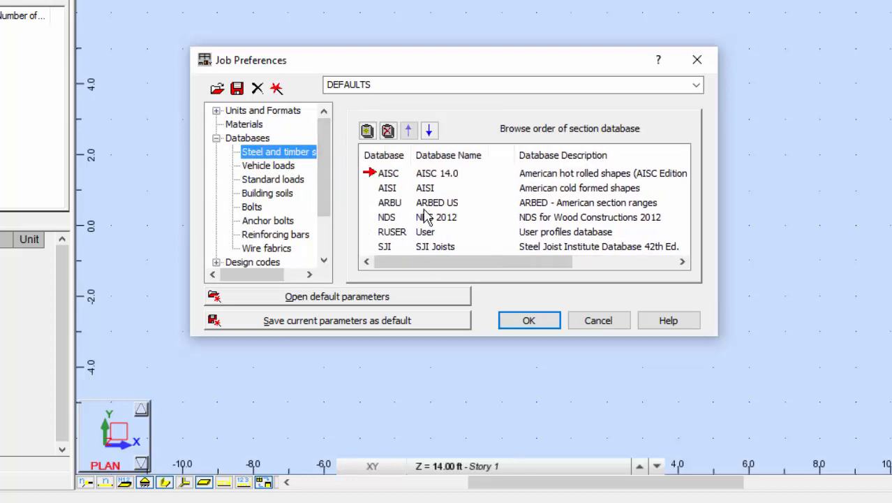
{"action": "mouse_move", "coordinate": [450, 188]}
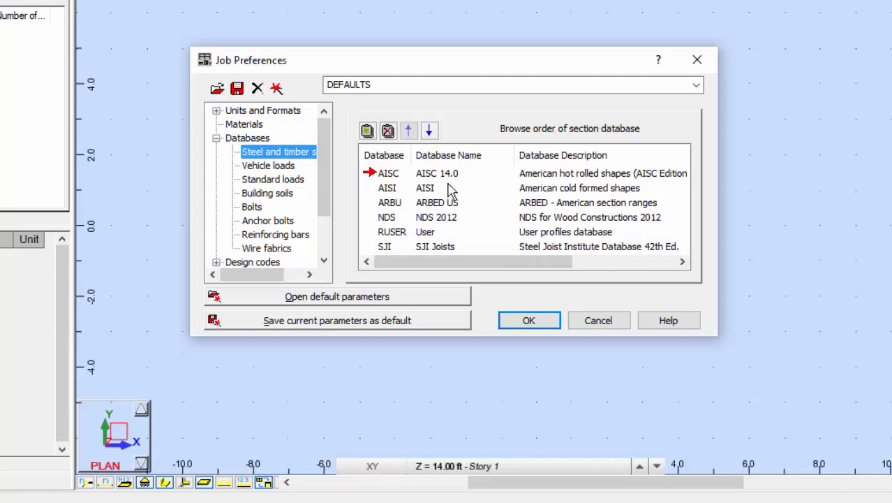
{"action": "mouse_move", "coordinate": [447, 191]}
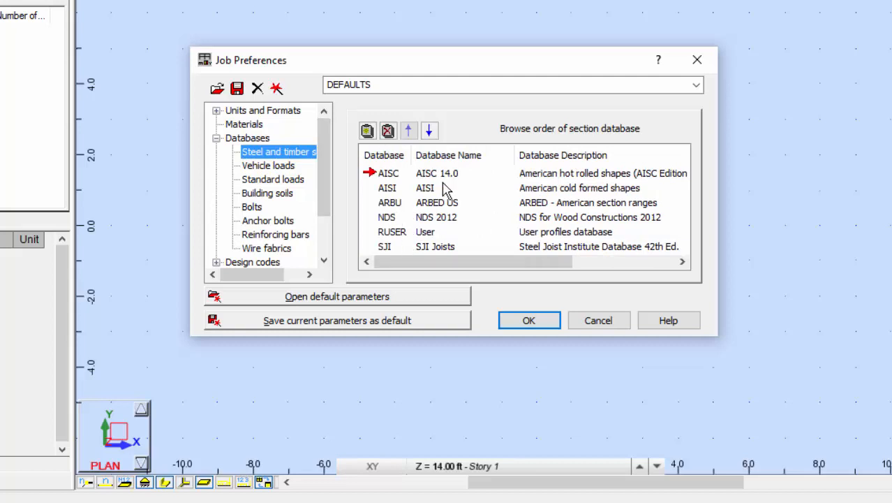
{"action": "mouse_move", "coordinate": [436, 222]}
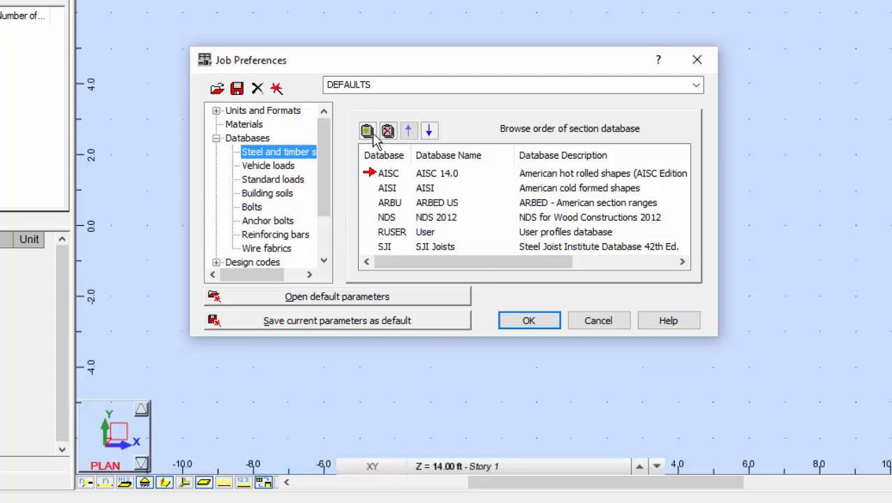
{"action": "left_click", "coordinate": [367, 131]}
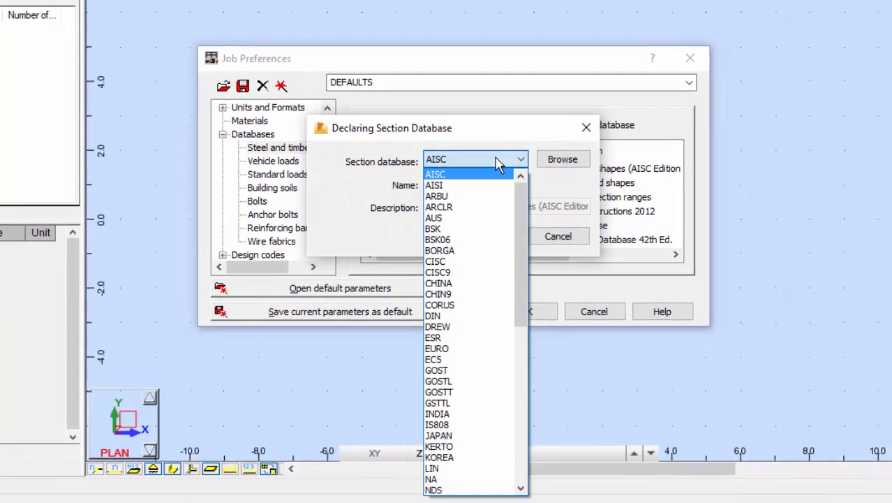
{"action": "scroll", "scroll_direction": "down", "scroll_amount": 3}
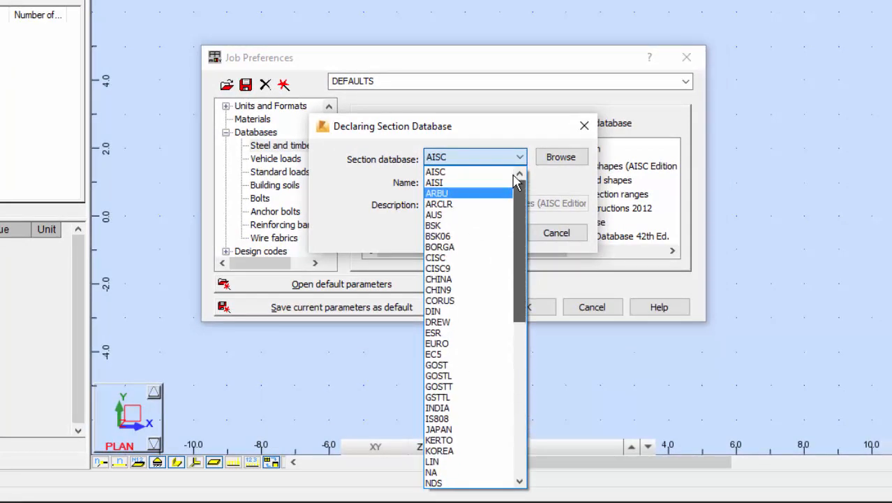
{"action": "left_click", "coordinate": [435, 171]}
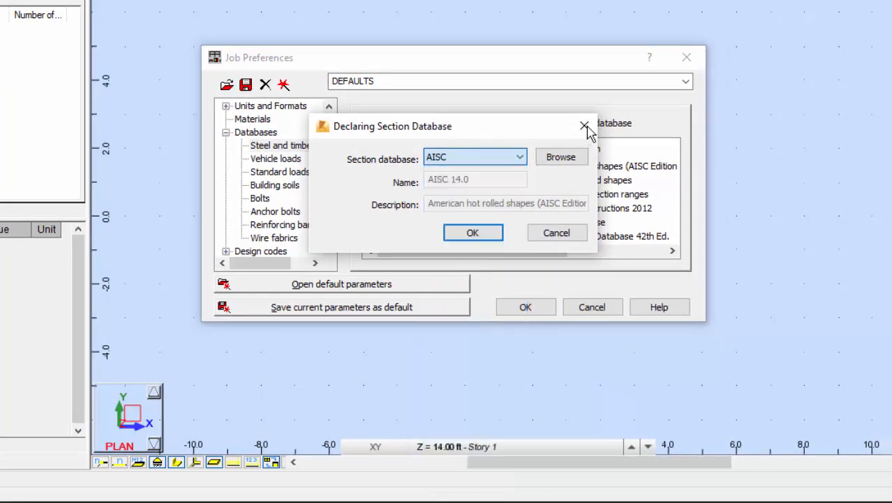
{"action": "left_click", "coordinate": [585, 126]}
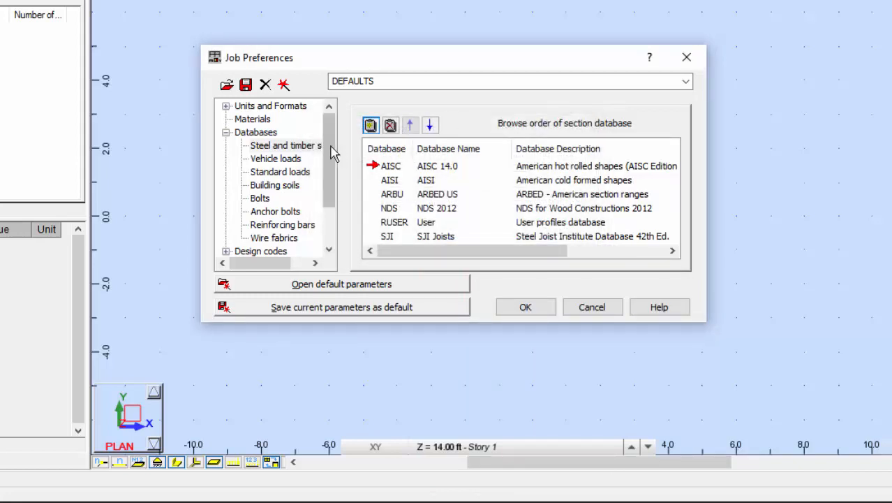
{"action": "mouse_move", "coordinate": [437, 180]}
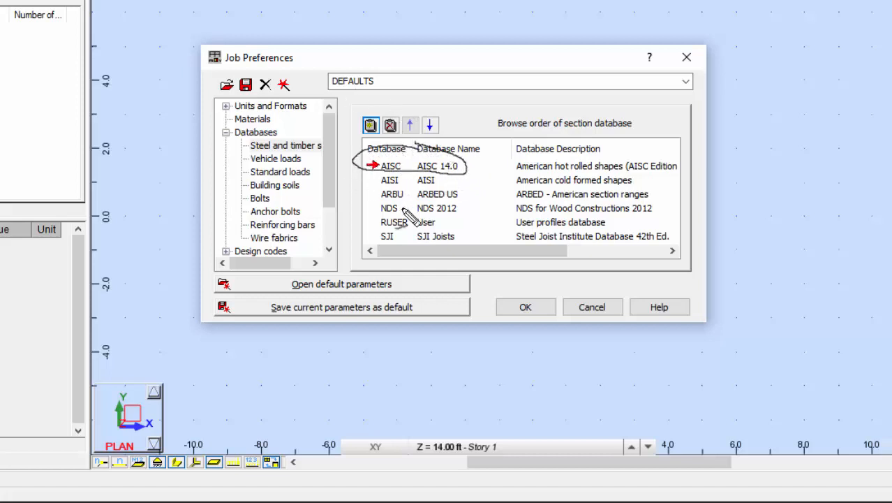
{"action": "mouse_move", "coordinate": [426, 238]}
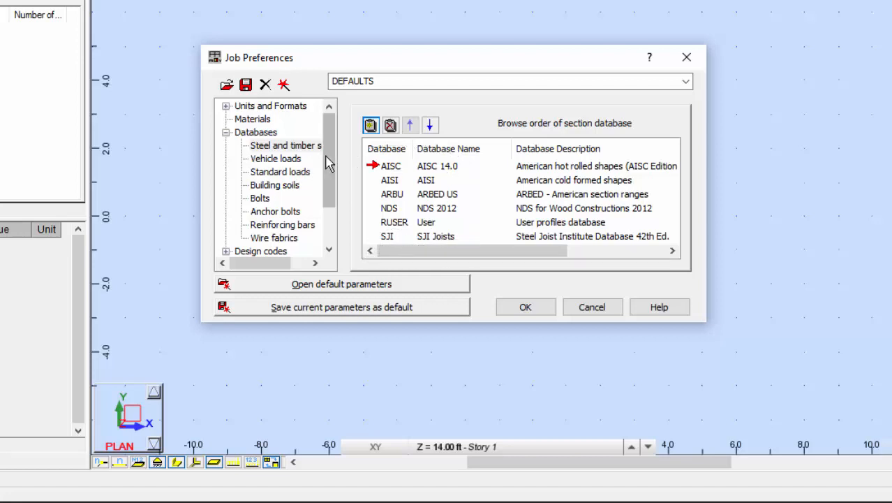
Show the design codes and review the ANSI/AISC 360-10 steel code list
{"action": "scroll", "scroll_direction": "down", "scroll_amount": 3}
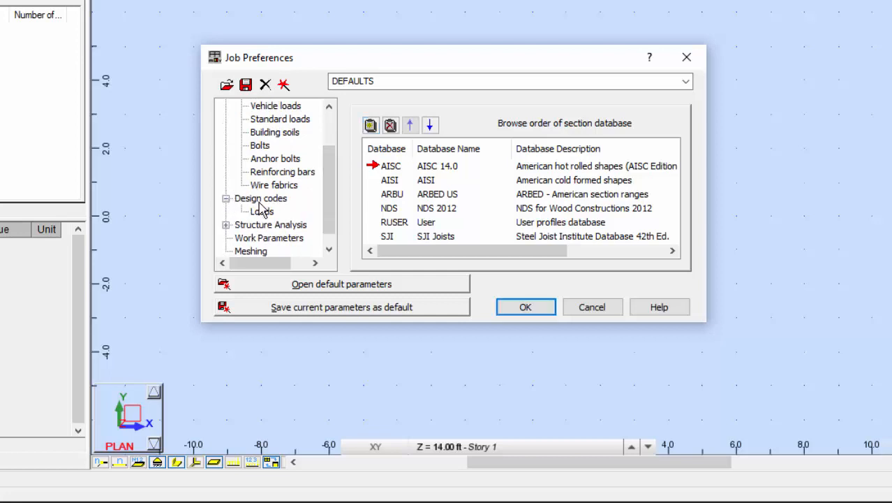
{"action": "left_click", "coordinate": [260, 198]}
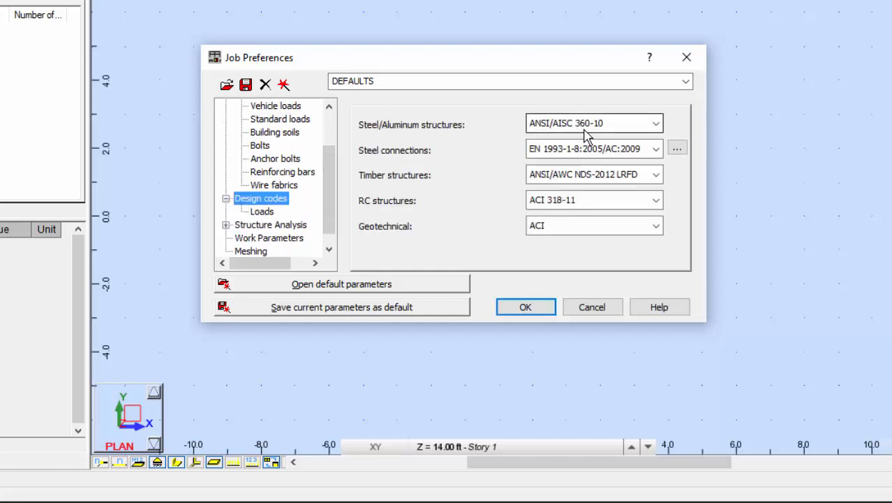
{"action": "mouse_move", "coordinate": [557, 130]}
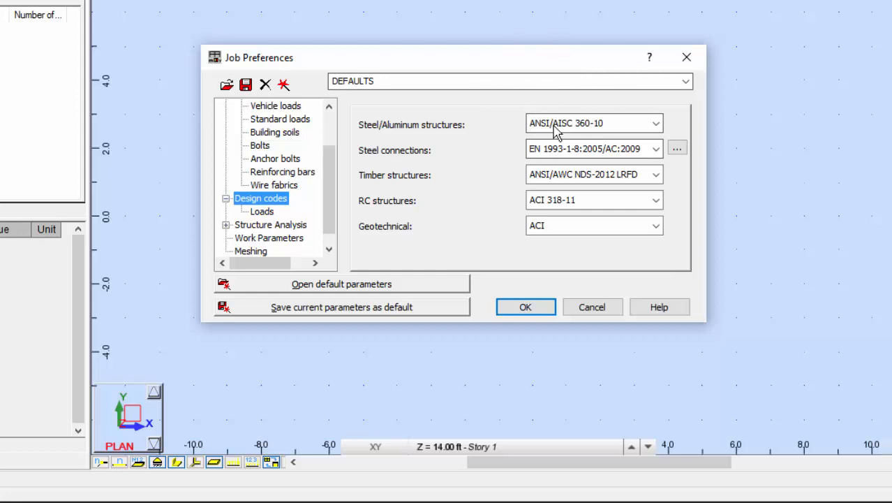
{"action": "mouse_move", "coordinate": [388, 216]}
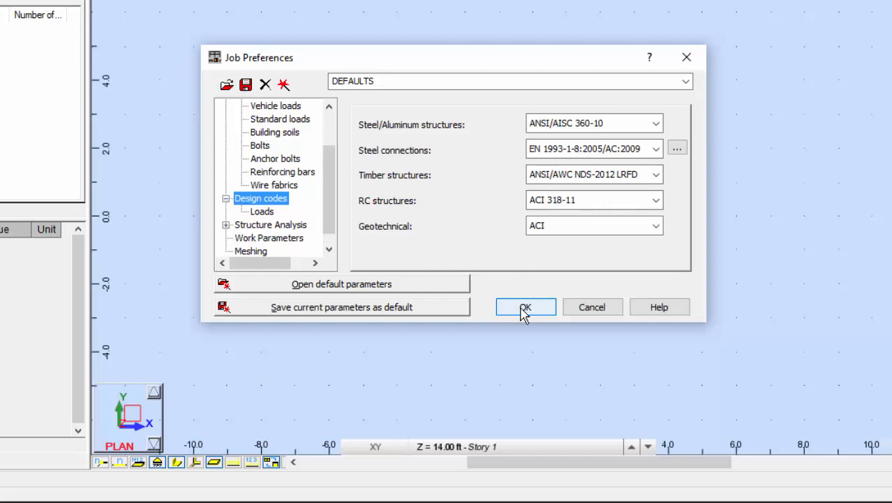
{"action": "left_click", "coordinate": [525, 306]}
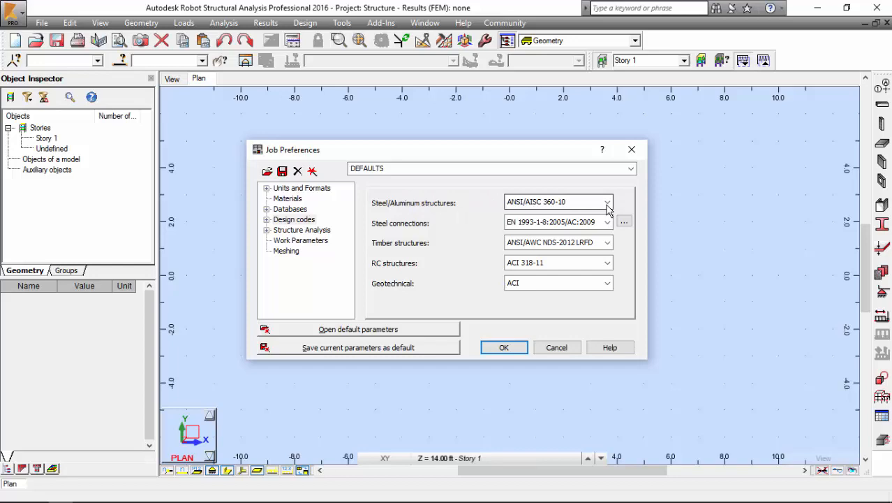
{"action": "left_click", "coordinate": [607, 202]}
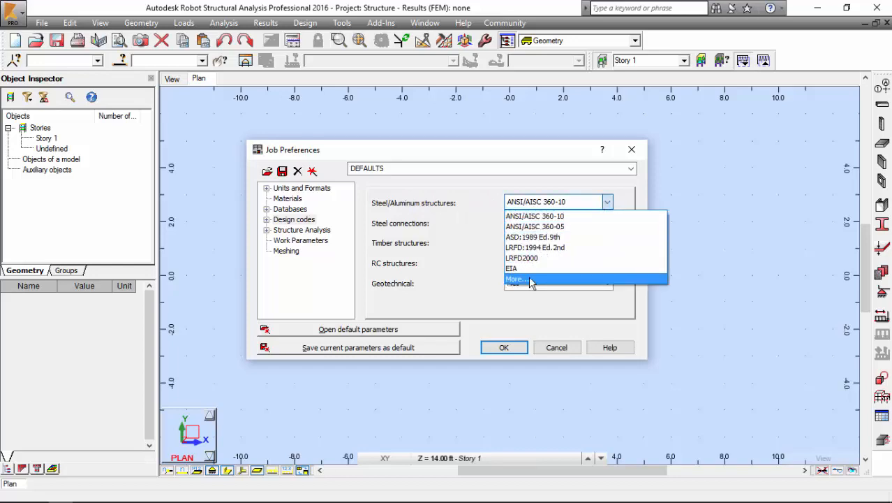
{"action": "left_click", "coordinate": [516, 279]}
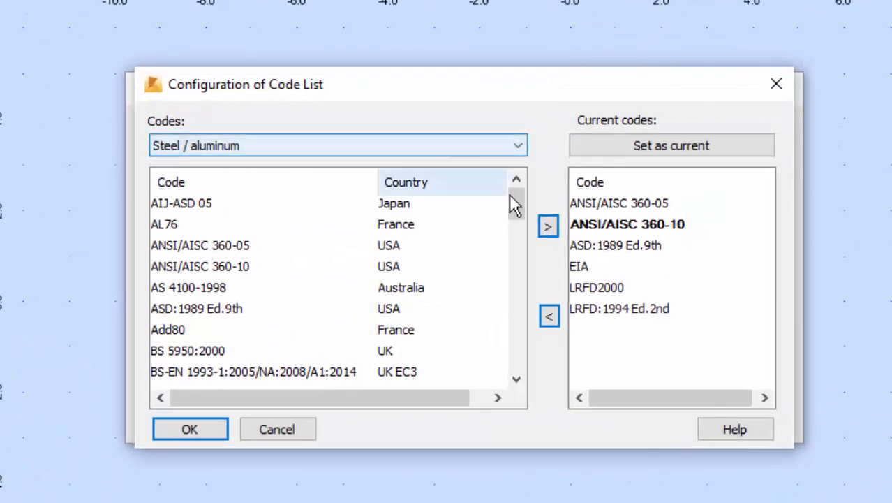
{"action": "scroll", "scroll_direction": "down", "scroll_amount": 3}
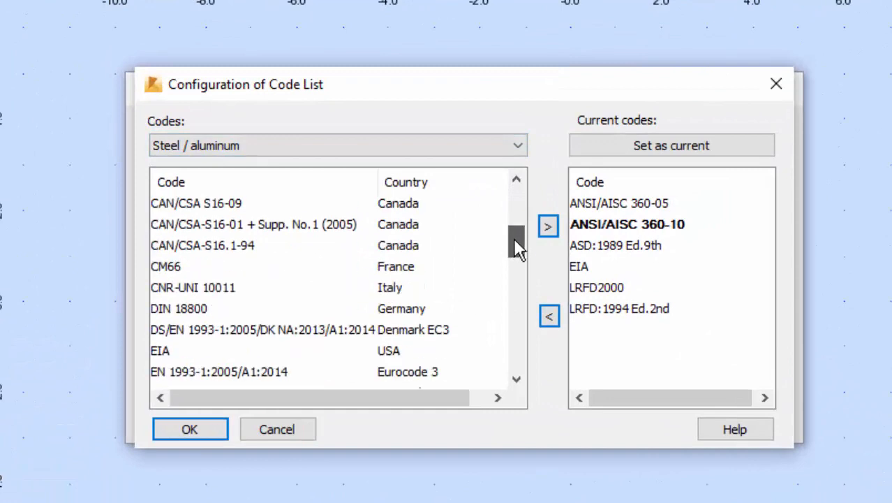
{"action": "scroll", "scroll_direction": "down", "scroll_amount": 3}
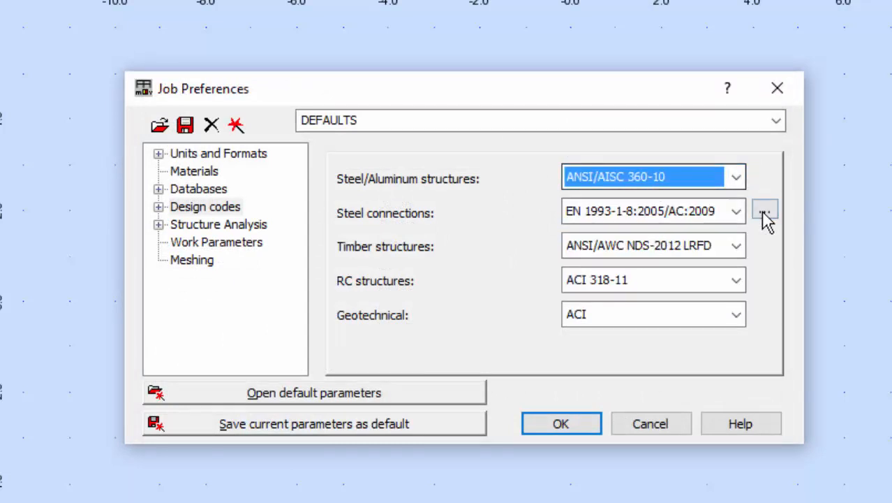
Review the steel connection and NDS-2012 timber code lists, leaving them unchanged
{"action": "left_click", "coordinate": [764, 210]}
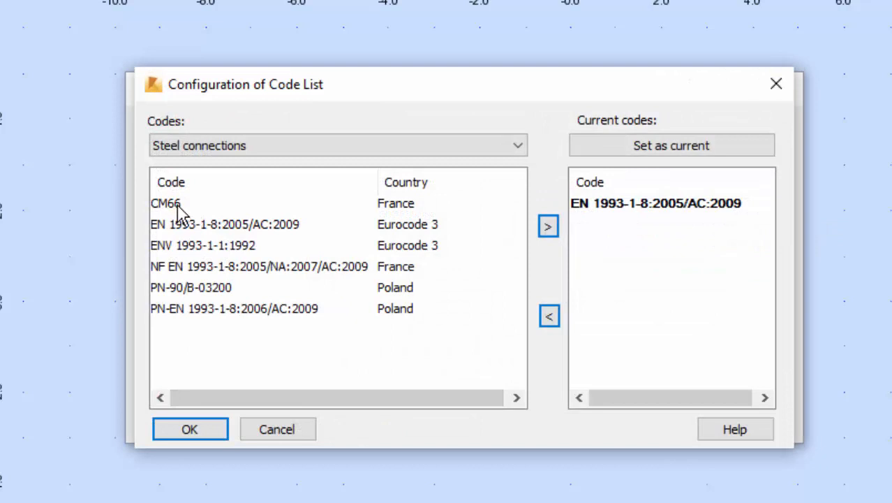
{"action": "mouse_move", "coordinate": [314, 307]}
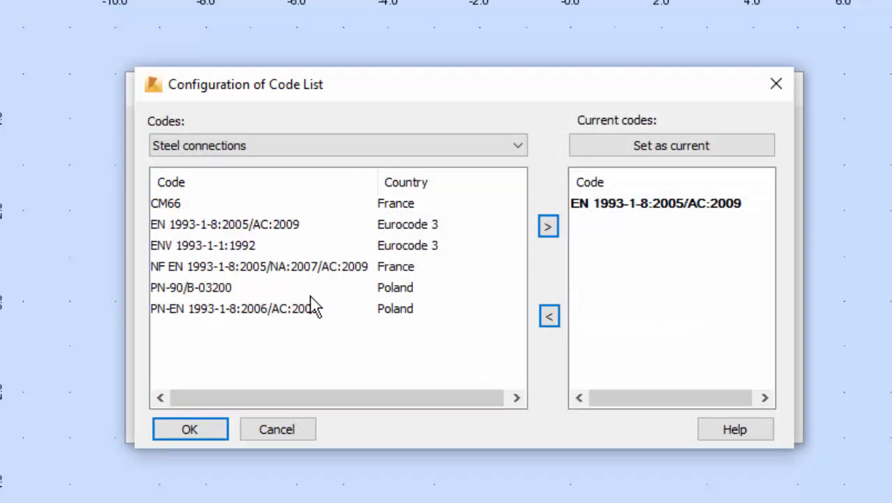
{"action": "left_click", "coordinate": [189, 429]}
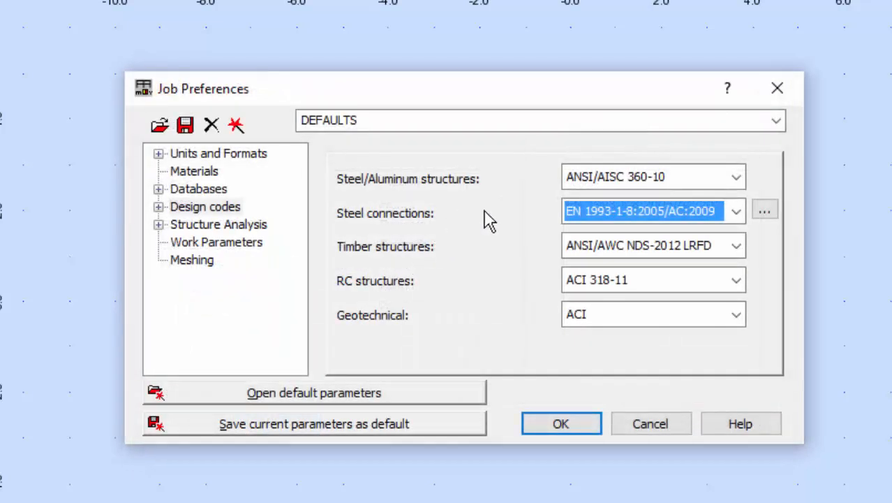
{"action": "left_click", "coordinate": [736, 245]}
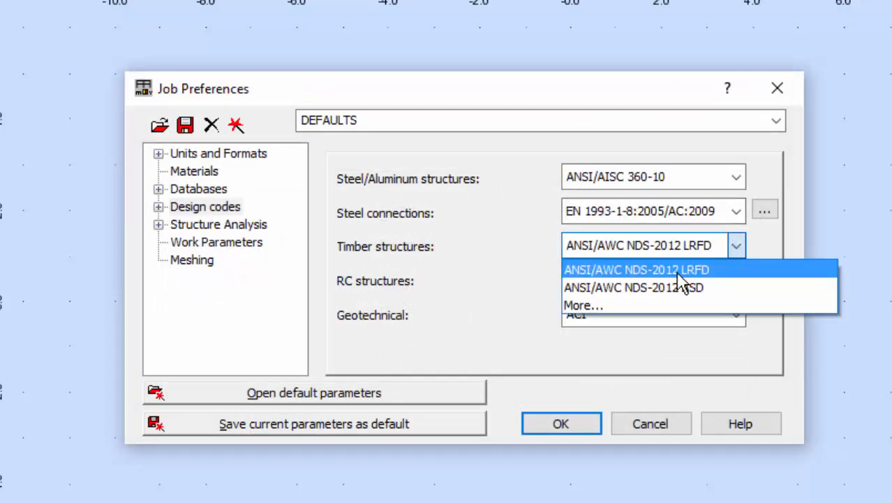
{"action": "left_click", "coordinate": [584, 305]}
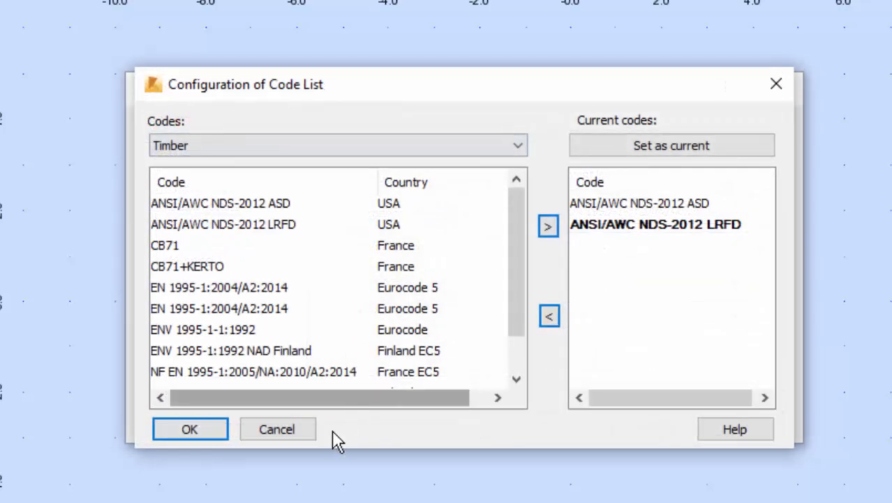
{"action": "left_click", "coordinate": [189, 429]}
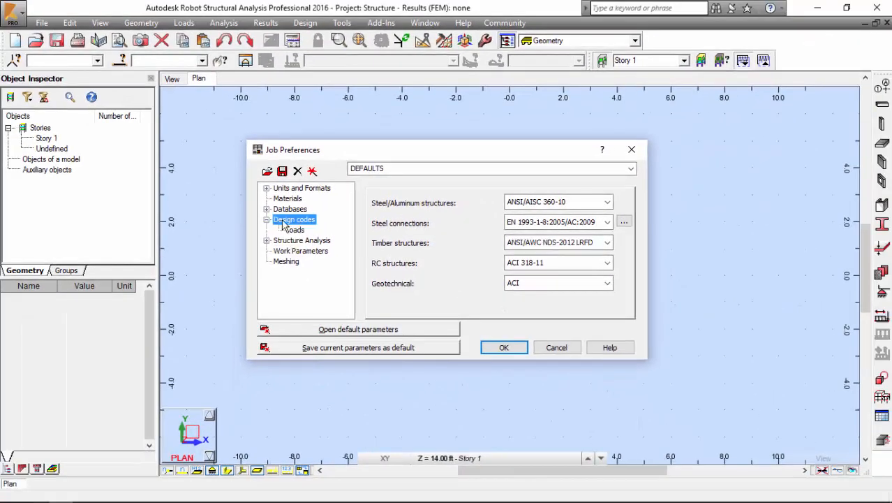
Check LRFD ASCE 7-10, ASCE 7-05 and IBC 2012 load codes, then accept preferences
{"action": "left_click", "coordinate": [294, 228]}
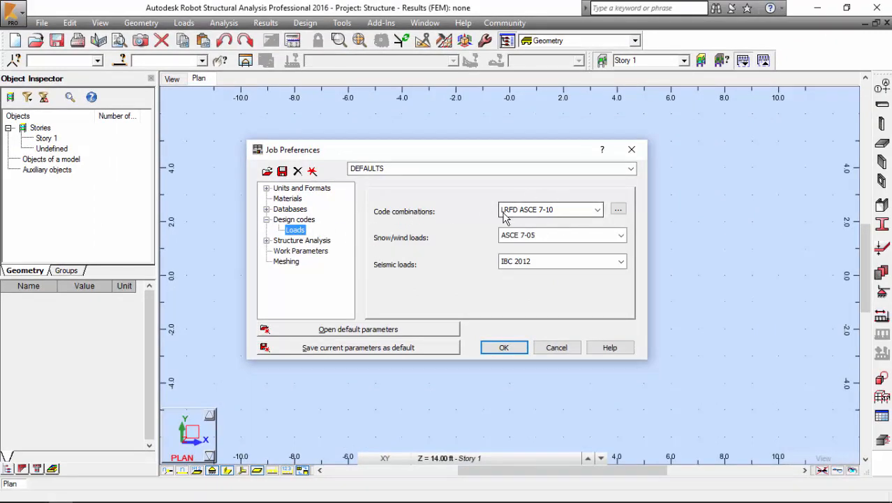
{"action": "mouse_move", "coordinate": [512, 222]}
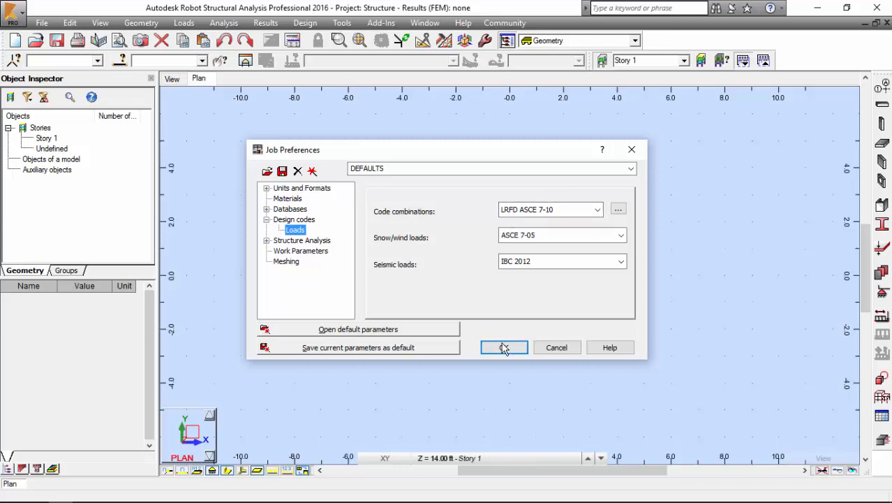
{"action": "left_click", "coordinate": [504, 347]}
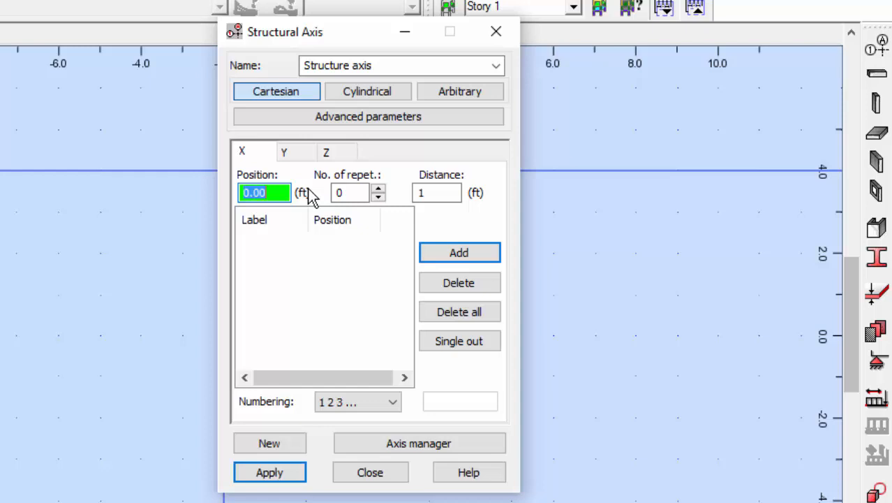
Add X axes 1, 2, 3 at 0, 30 and 60 ft with 30 ft spacing
{"action": "left_click", "coordinate": [349, 192]}
{"action": "type", "text": "2"}
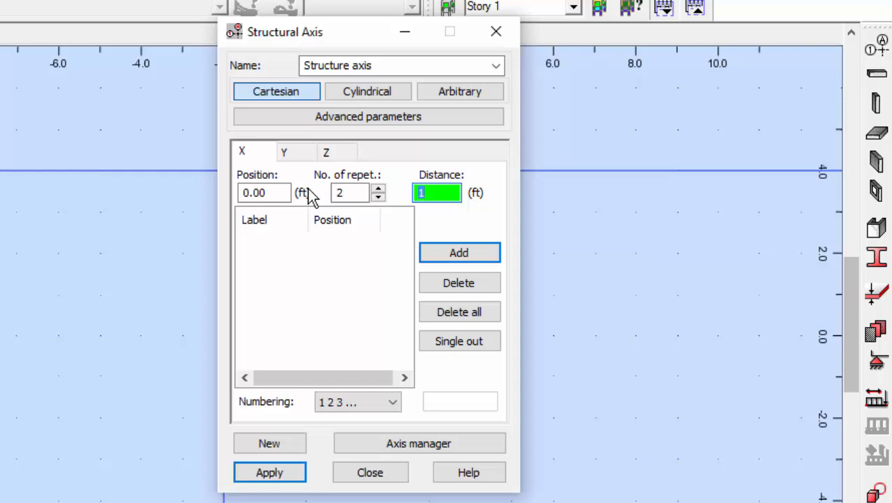
{"action": "type", "text": "30"}
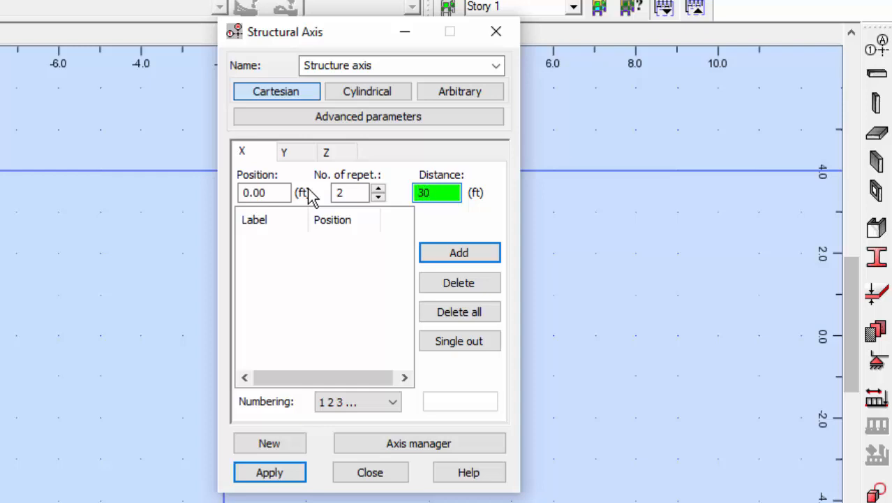
{"action": "left_click", "coordinate": [437, 192]}
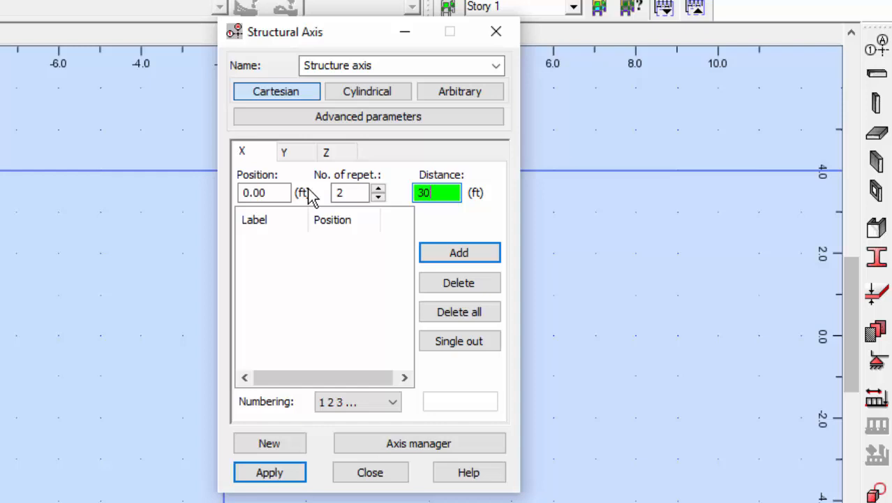
{"action": "mouse_move", "coordinate": [556, 217]}
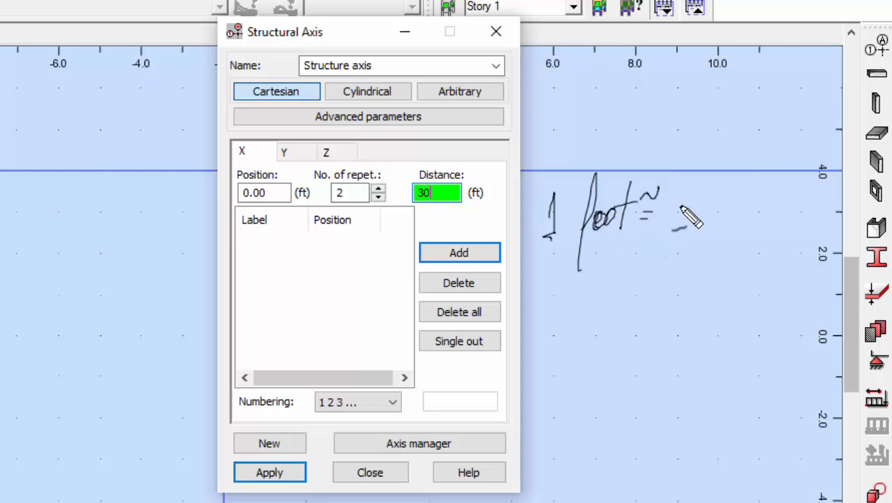
{"action": "left_click_drag", "start_coordinate": [670, 210], "coordinate": [754, 223]}
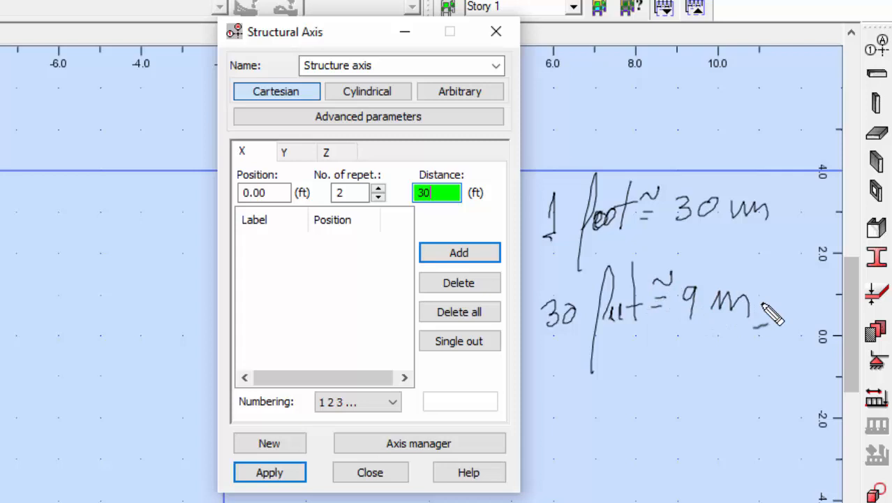
{"action": "left_click", "coordinate": [459, 252]}
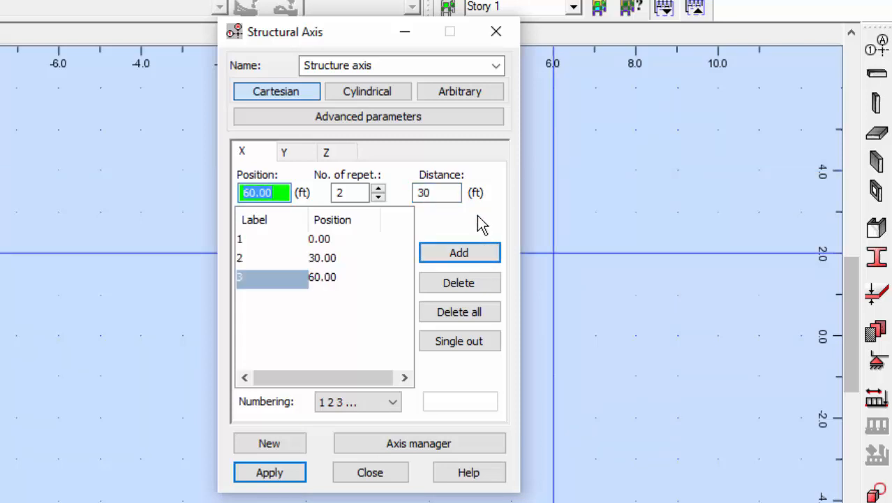
{"action": "left_click", "coordinate": [284, 152]}
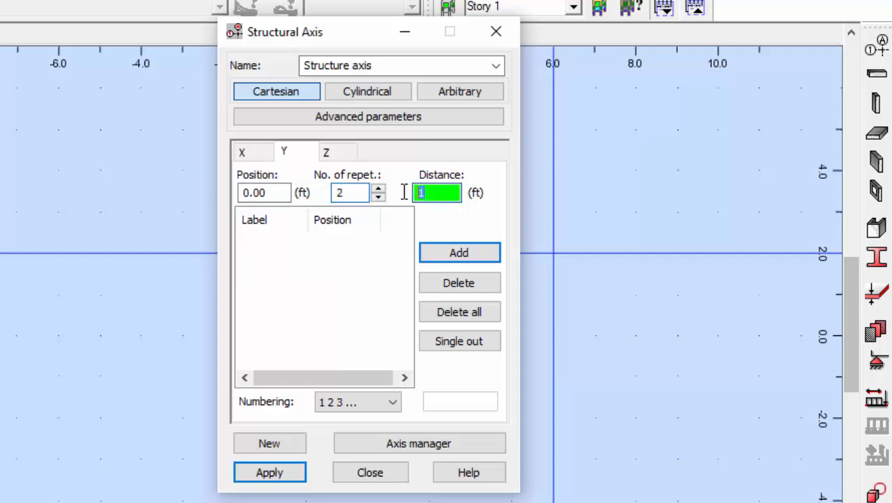
Add Y axes A, B, C at 0, 20 and 40 ft with 20 ft spacing
{"action": "type", "text": "20"}
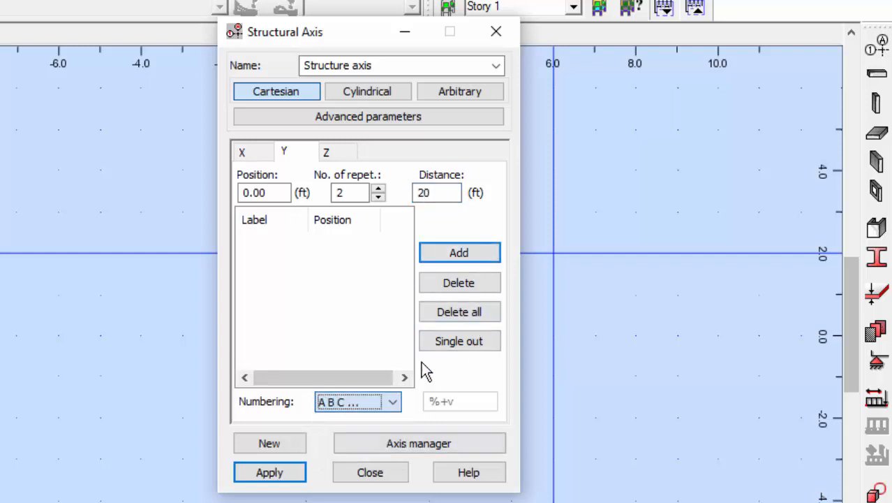
{"action": "left_click", "coordinate": [459, 252]}
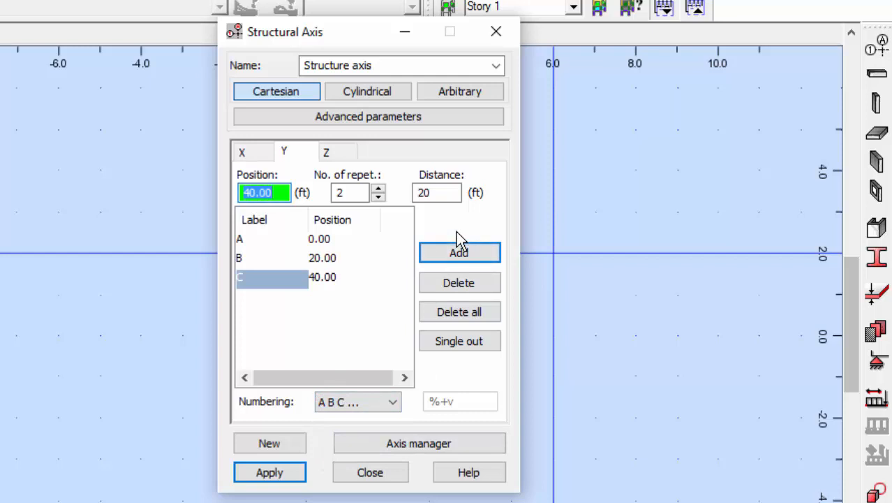
{"action": "left_click", "coordinate": [326, 152]}
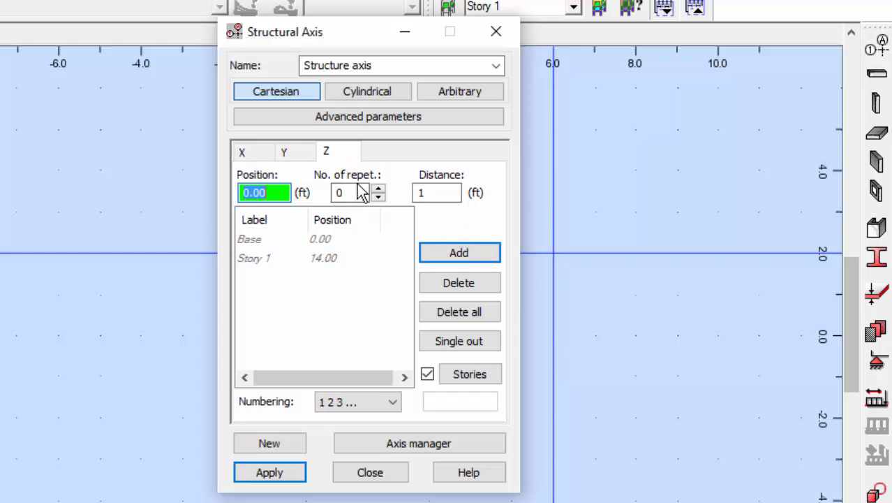
Add levels at 0, 14 and 28 ft, labelled by elevation and untied from stories
{"action": "type", "text": "28"}
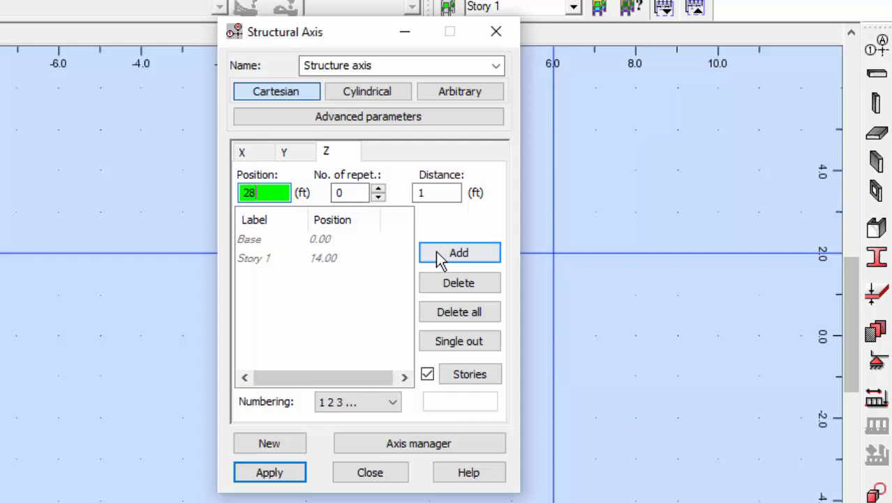
{"action": "left_click", "coordinate": [459, 252]}
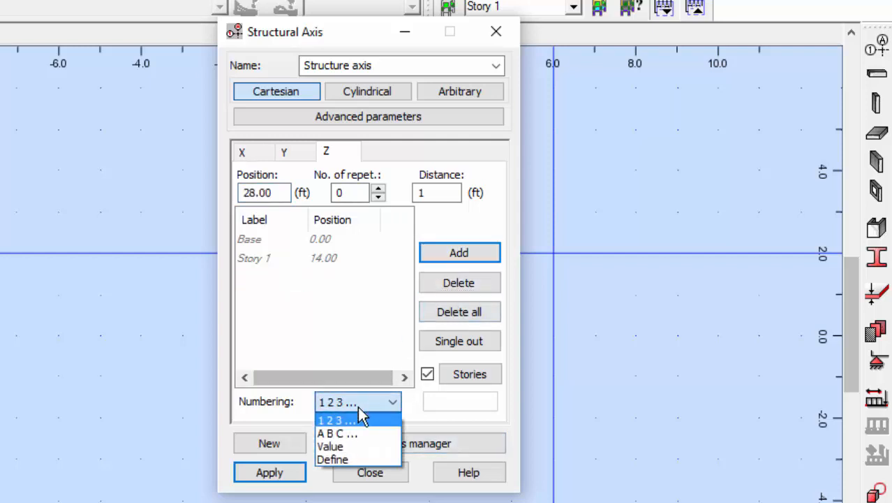
{"action": "left_click", "coordinate": [330, 446]}
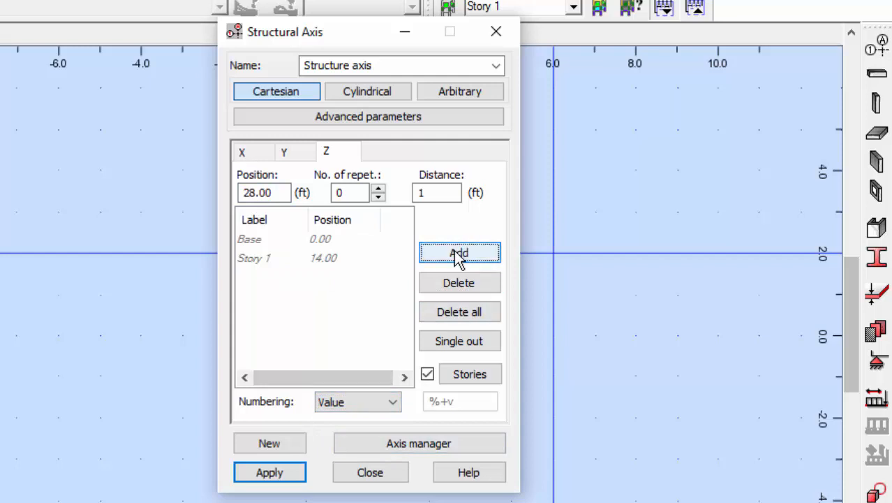
{"action": "left_click", "coordinate": [459, 252]}
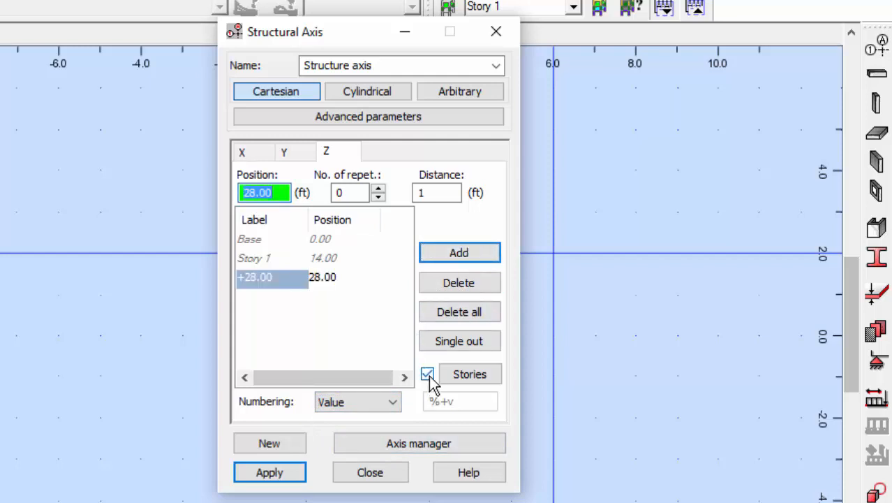
{"action": "left_click", "coordinate": [427, 373]}
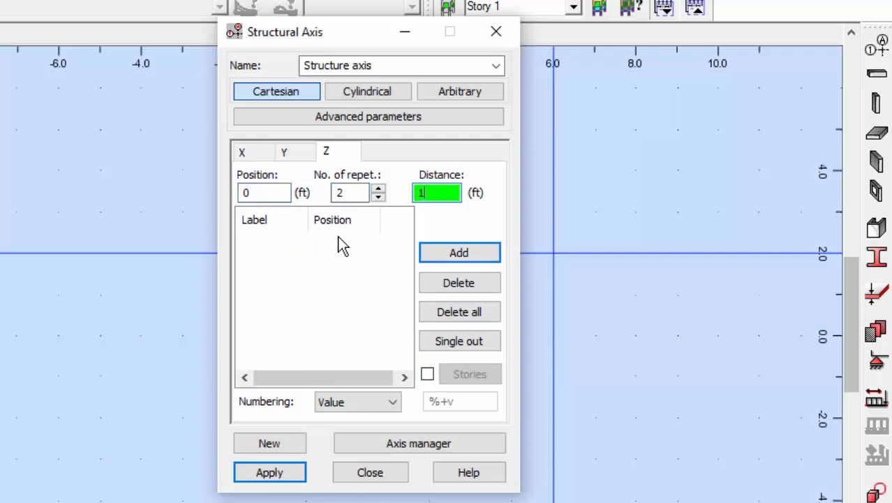
{"action": "left_click", "coordinate": [459, 252]}
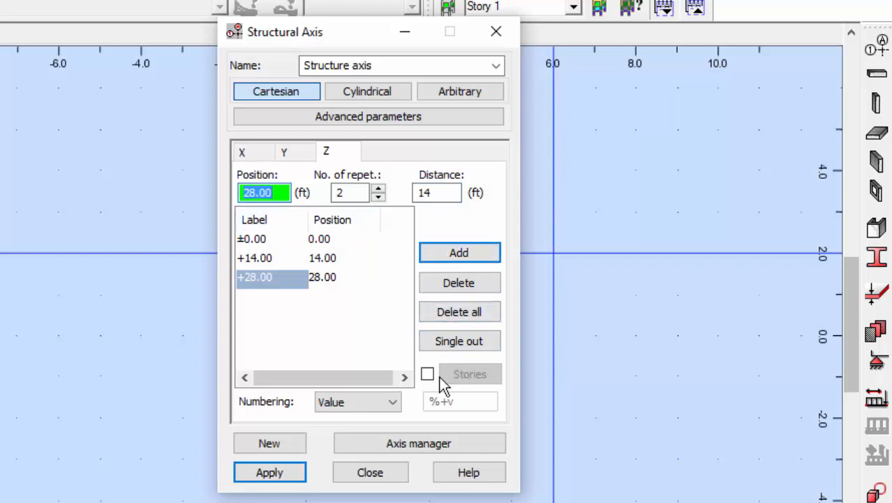
{"action": "left_click", "coordinate": [427, 374]}
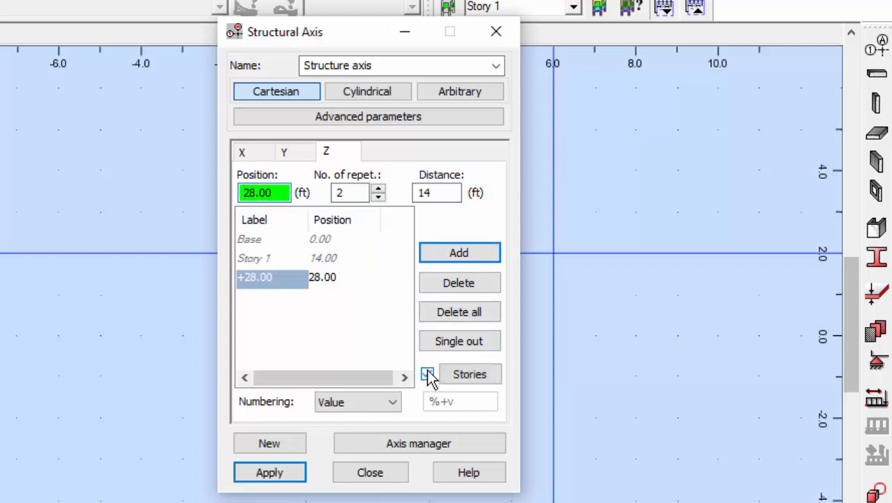
{"action": "left_click", "coordinate": [428, 374]}
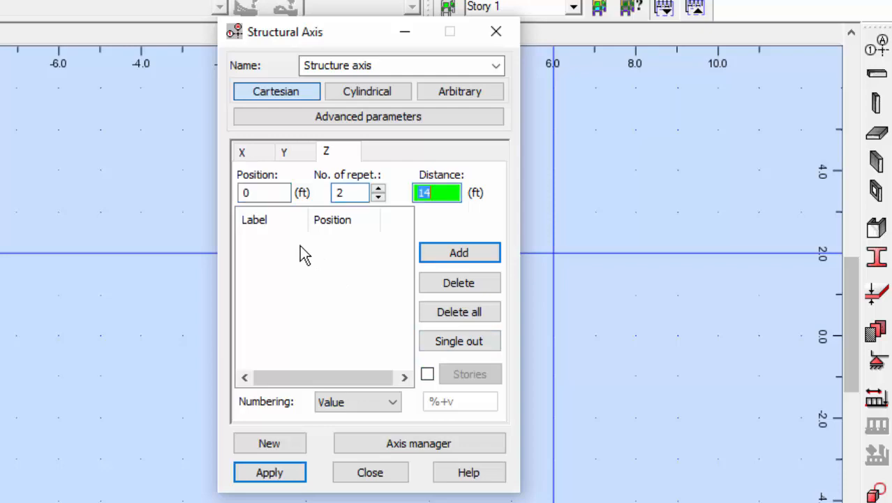
{"action": "left_click", "coordinate": [459, 252]}
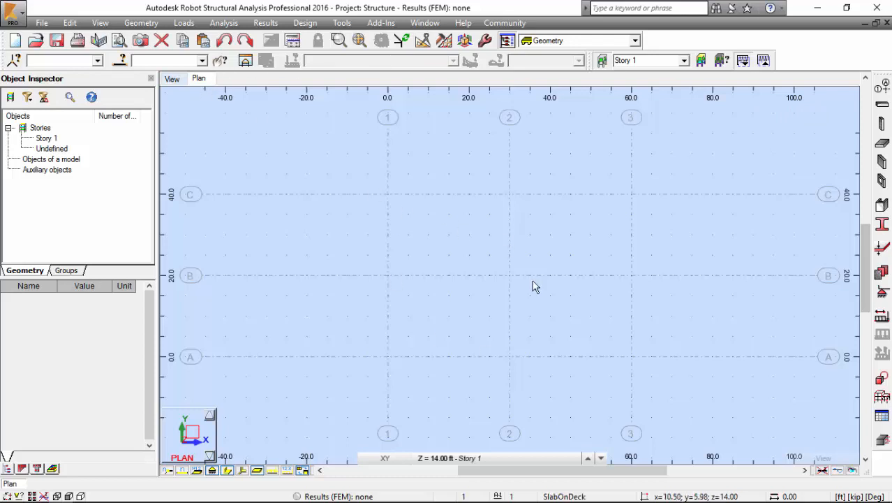
{"action": "mouse_move", "coordinate": [489, 176]}
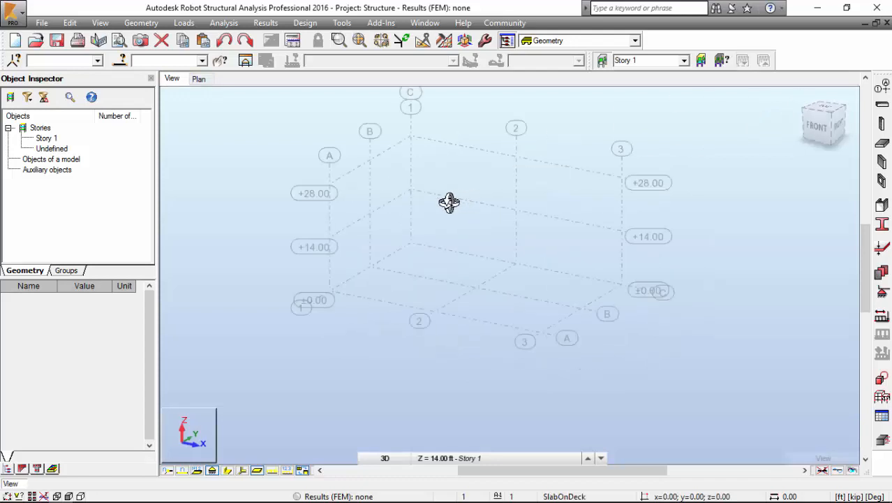
Orbit the 3D view to inspect axes 1–3, A–C and levels ±0.00, +14.00, +28.00 ft
{"action": "left_click_drag", "start_coordinate": [449, 203], "coordinate": [424, 206]}
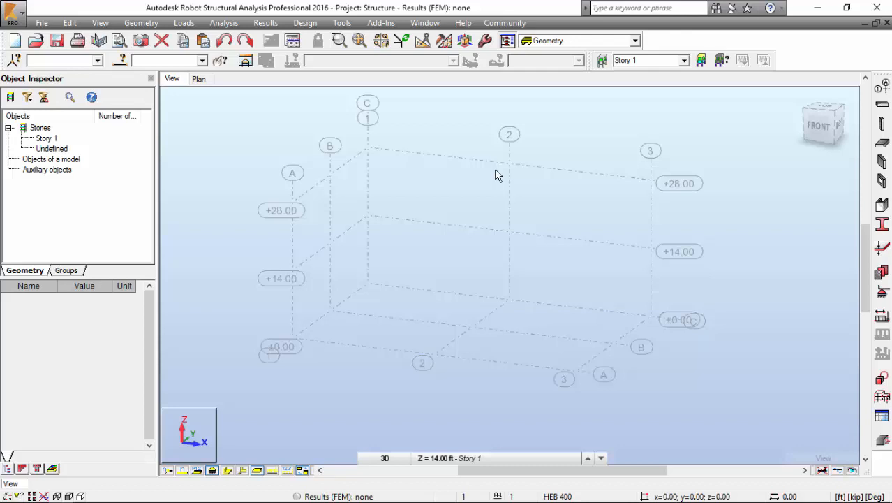
{"action": "mouse_move", "coordinate": [291, 349]}
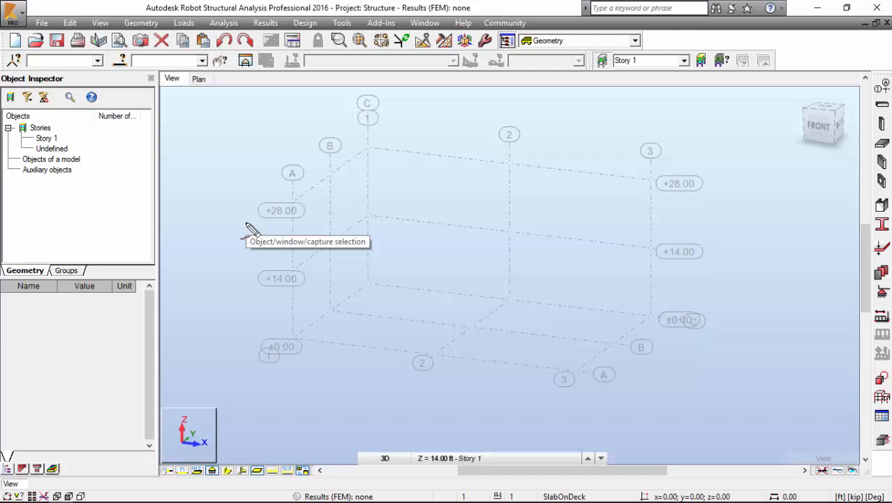
Manually define Story 2, 14 ft tall above Story 1, topping out at 28 ft
{"action": "left_click", "coordinate": [140, 24]}
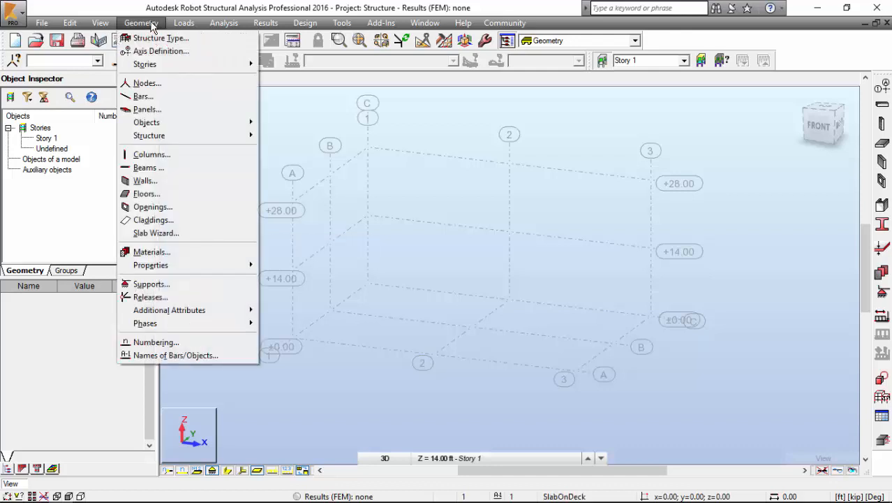
{"action": "mouse_move", "coordinate": [144, 63]}
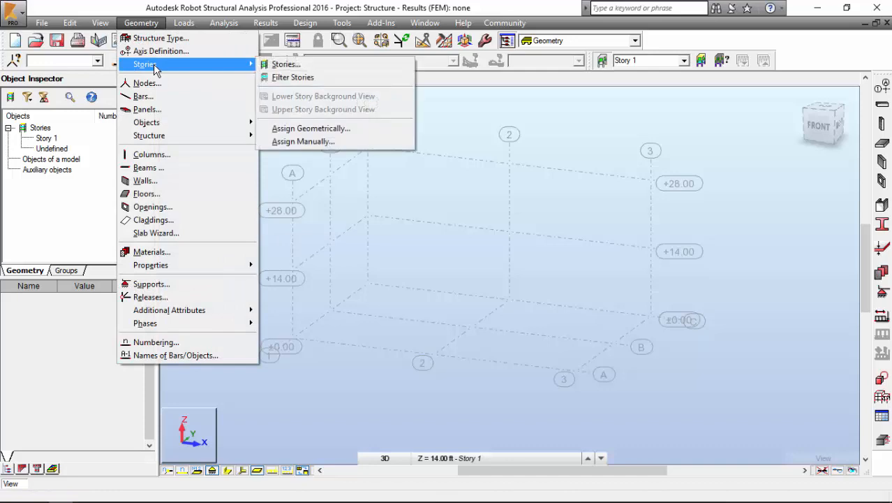
{"action": "mouse_move", "coordinate": [286, 63]}
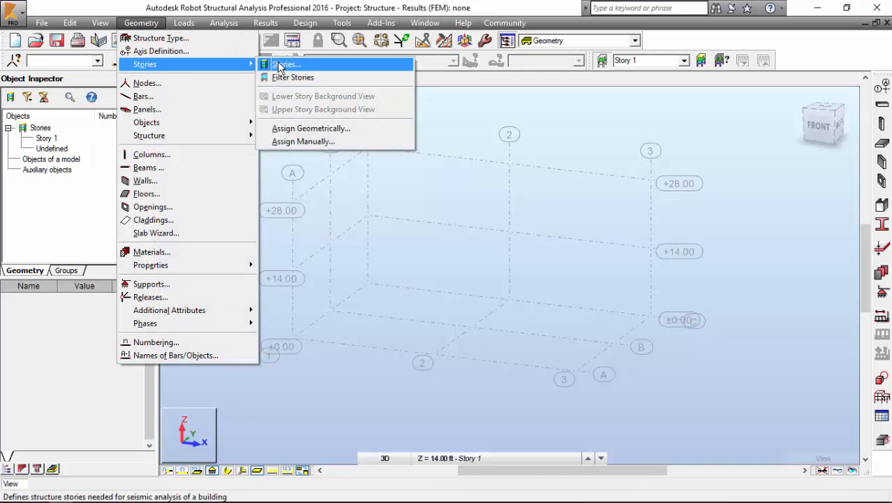
{"action": "left_click", "coordinate": [284, 65]}
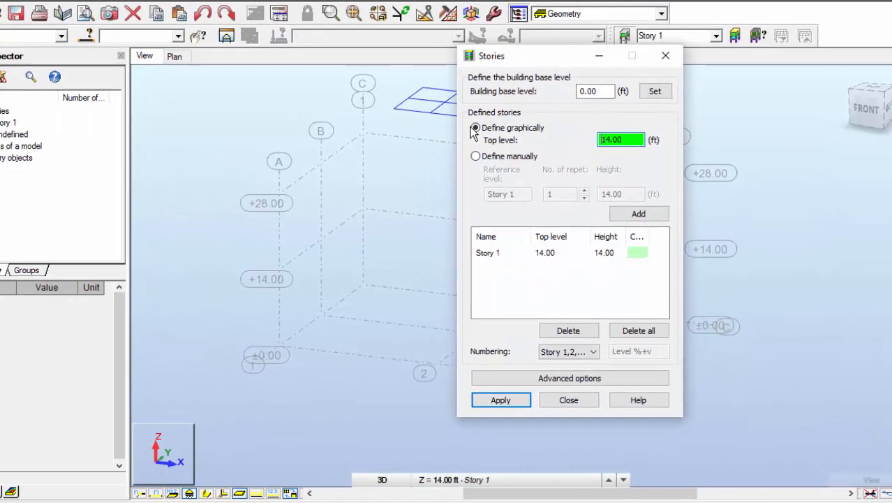
{"action": "left_click", "coordinate": [475, 156]}
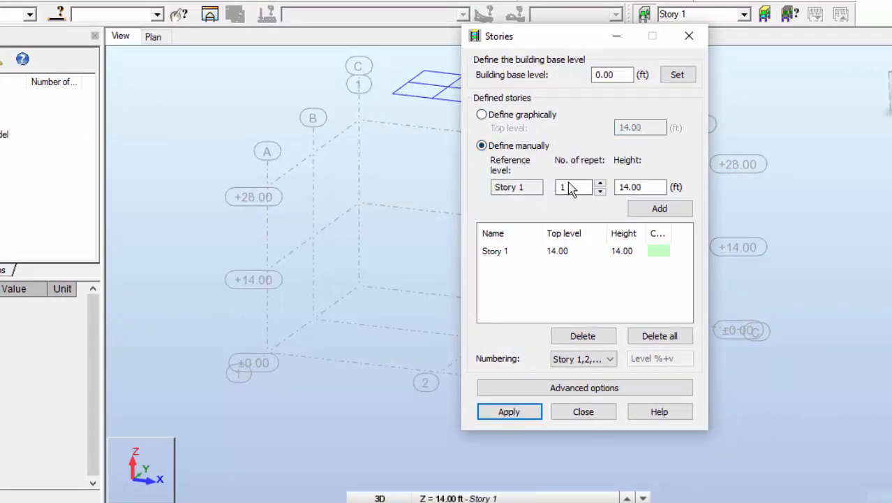
{"action": "mouse_move", "coordinate": [640, 211]}
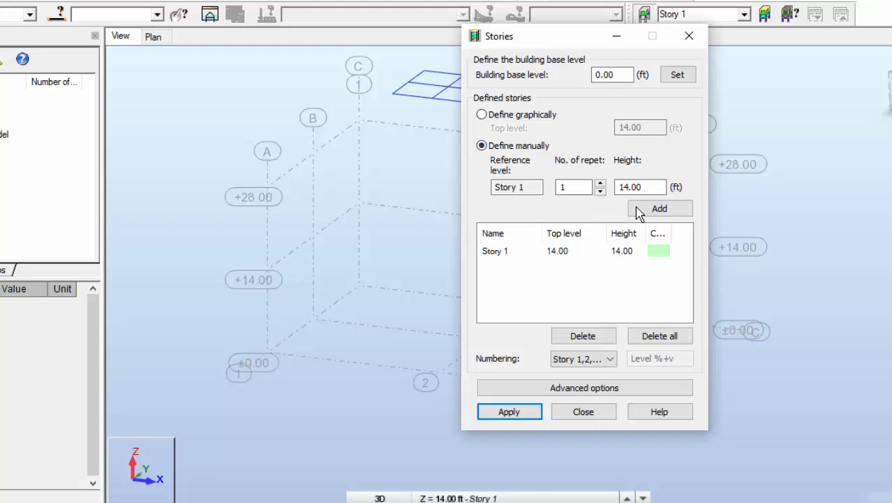
{"action": "left_click", "coordinate": [660, 208]}
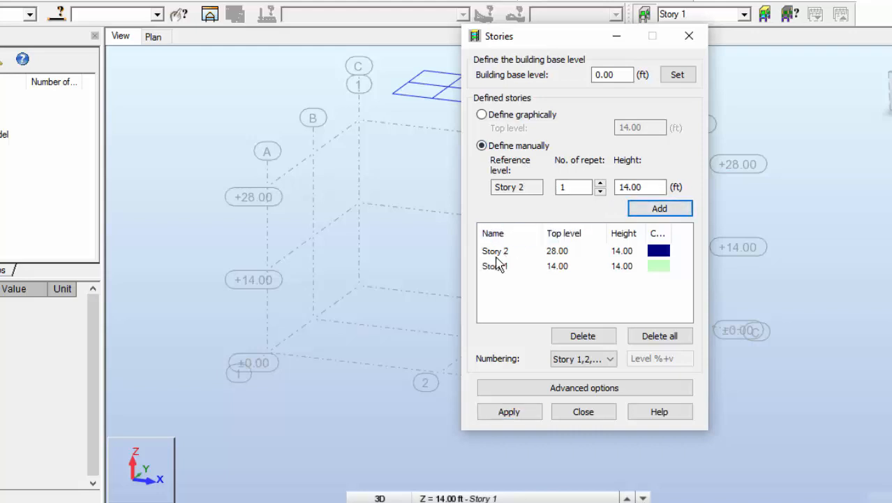
{"action": "mouse_move", "coordinate": [549, 275]}
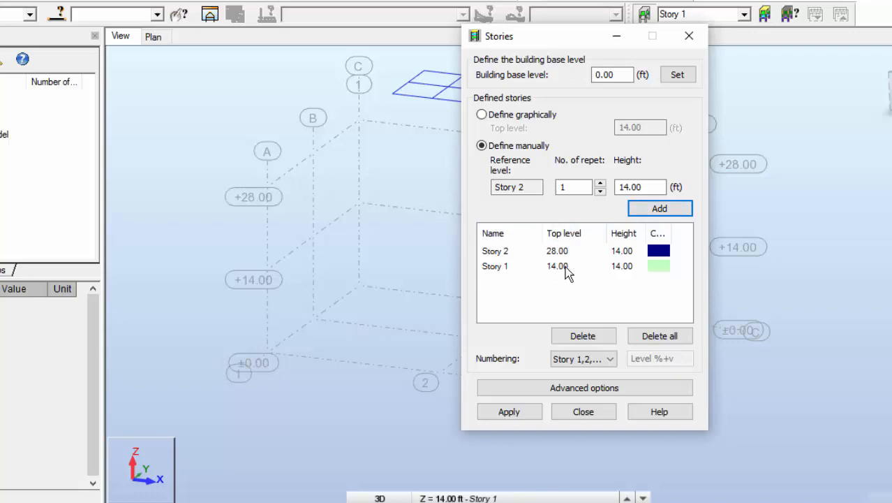
{"action": "mouse_move", "coordinate": [513, 255]}
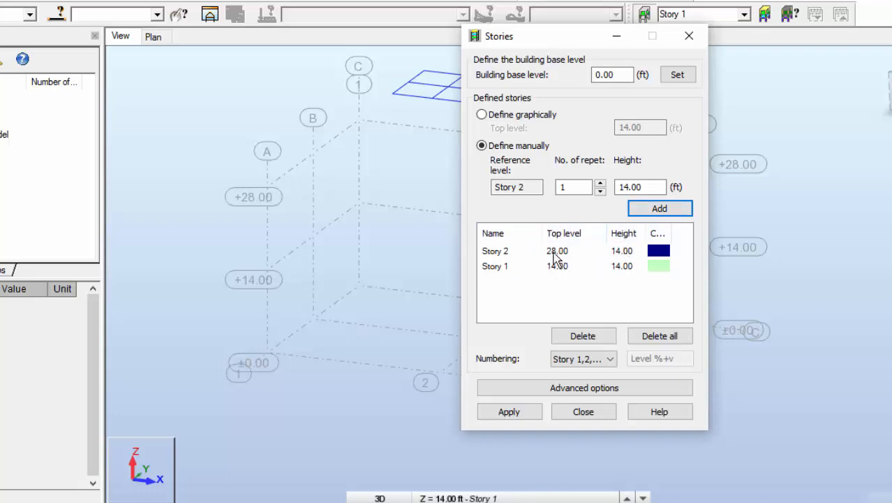
{"action": "mouse_move", "coordinate": [623, 255]}
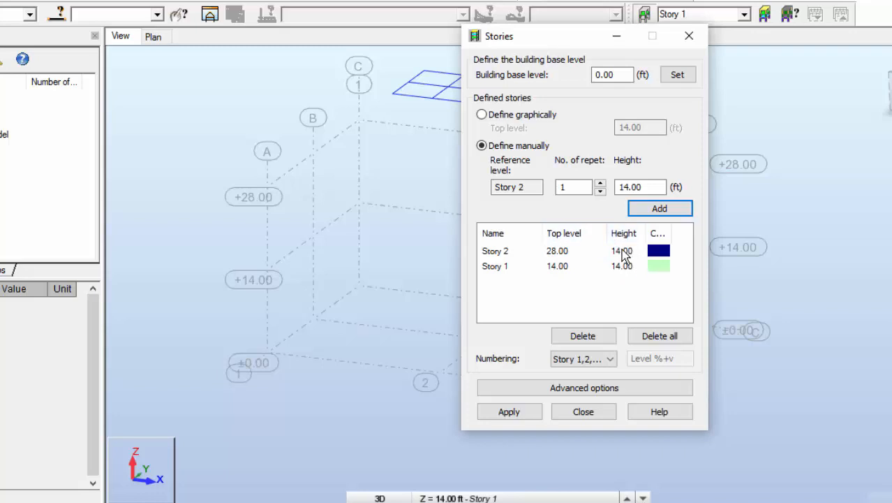
{"action": "mouse_move", "coordinate": [620, 253]}
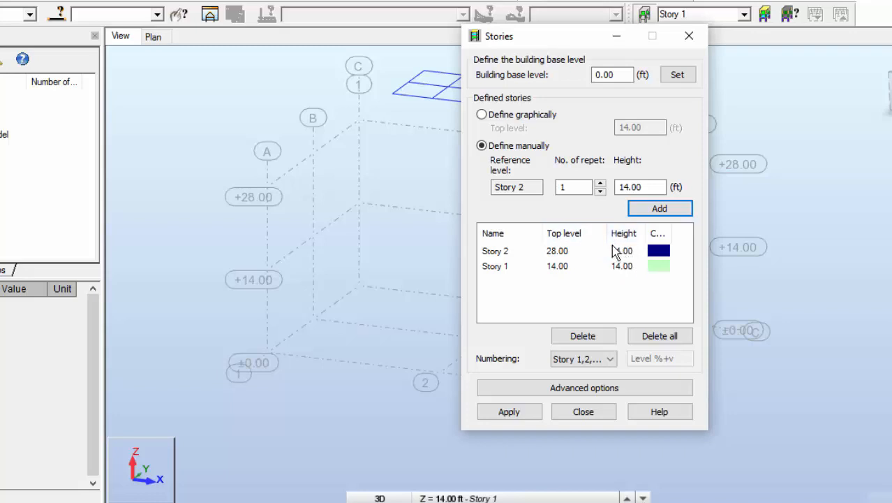